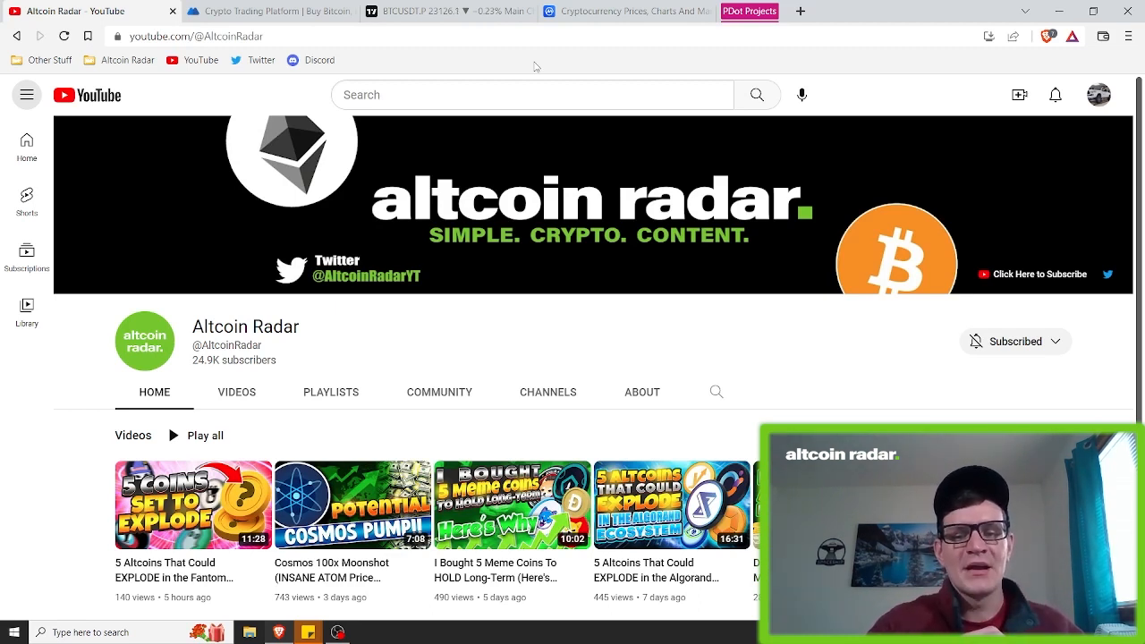
pyautogui.moveTo(129, 28)
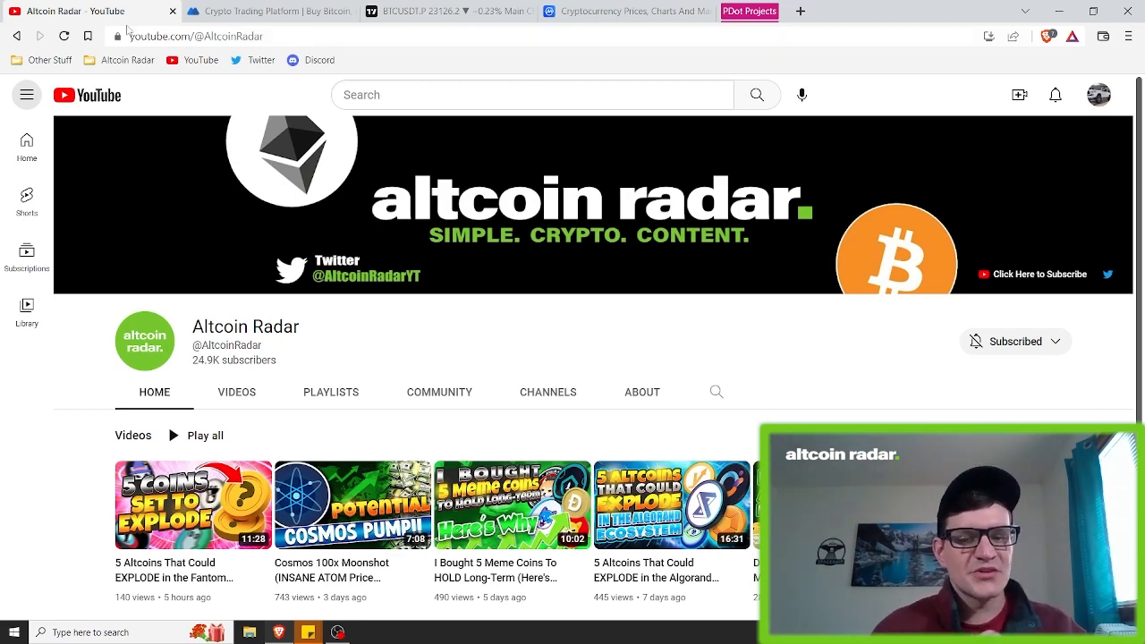
# - Switch from the Altcoin Radar YouTube channel to the MEXC exchange homepage
pyautogui.click(268, 11)
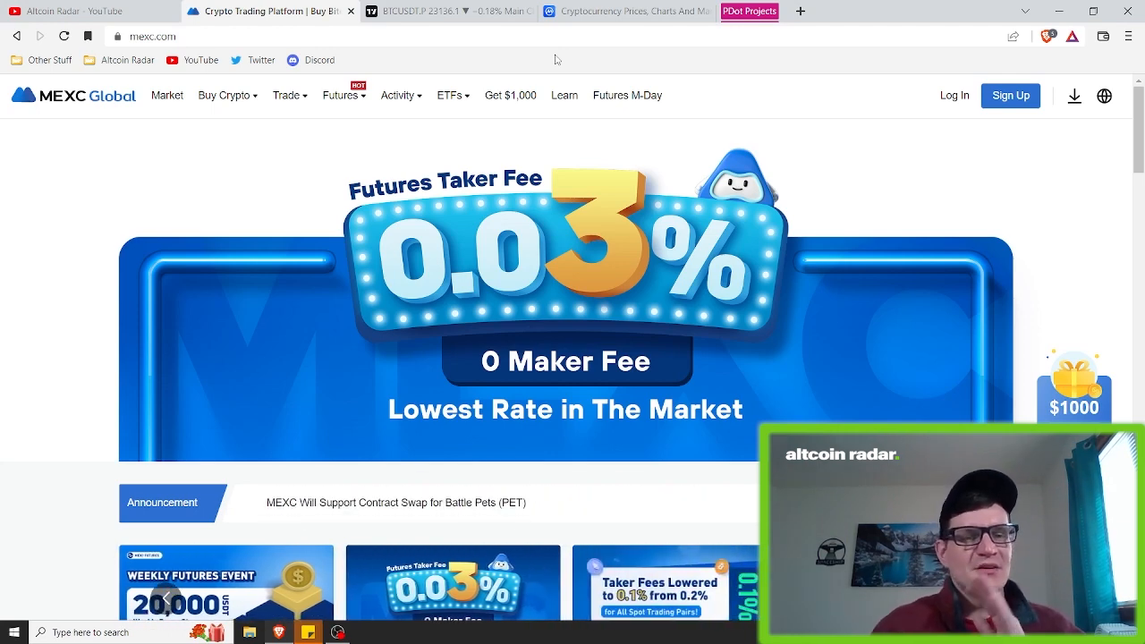
# - Switch to the Moonbeam site's Moonriver page, Solidity Smart Contracts on Kusama
pyautogui.click(626, 10)
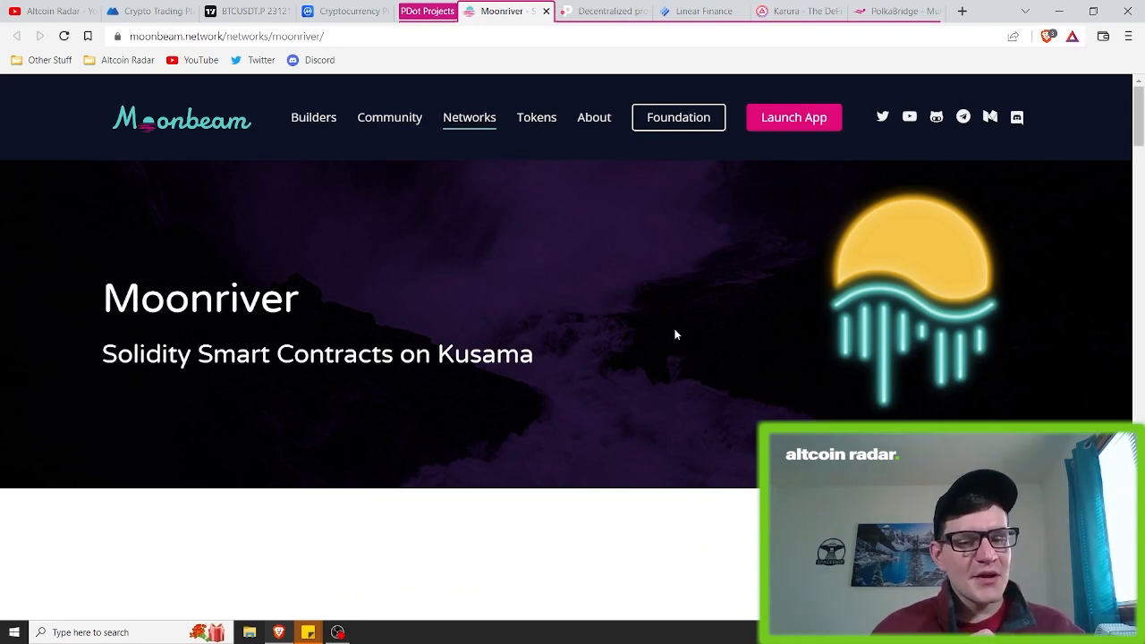
# - Scroll the Moonriver page past the feature cards to the Earlier Launch, Earlier Access section
pyautogui.scroll(-3)
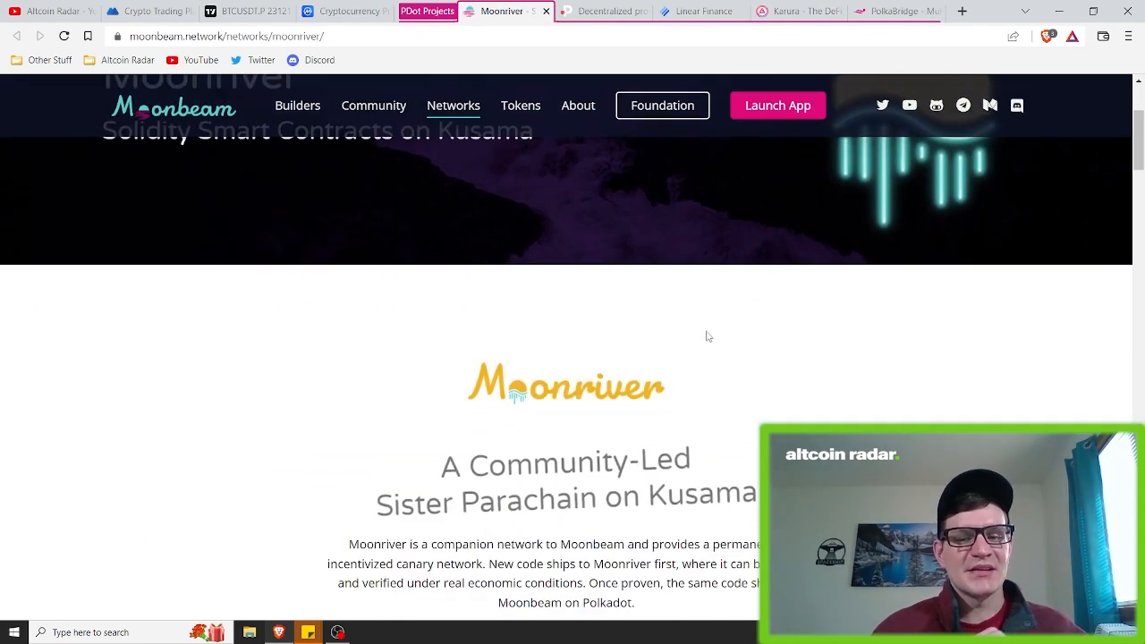
pyautogui.scroll(-3)
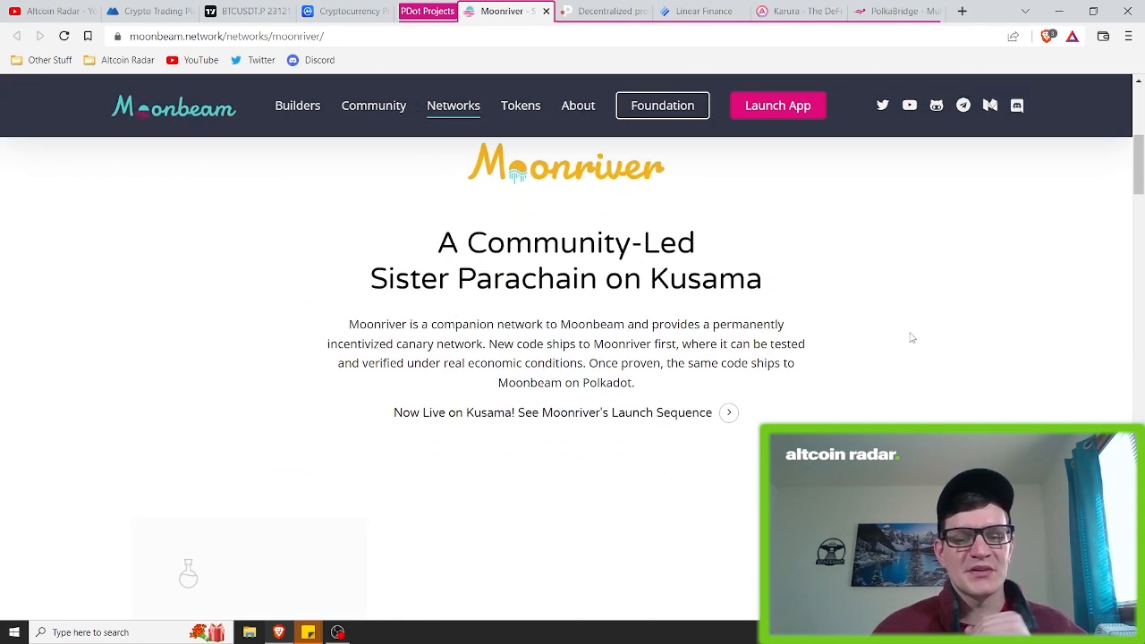
pyautogui.scroll(-3)
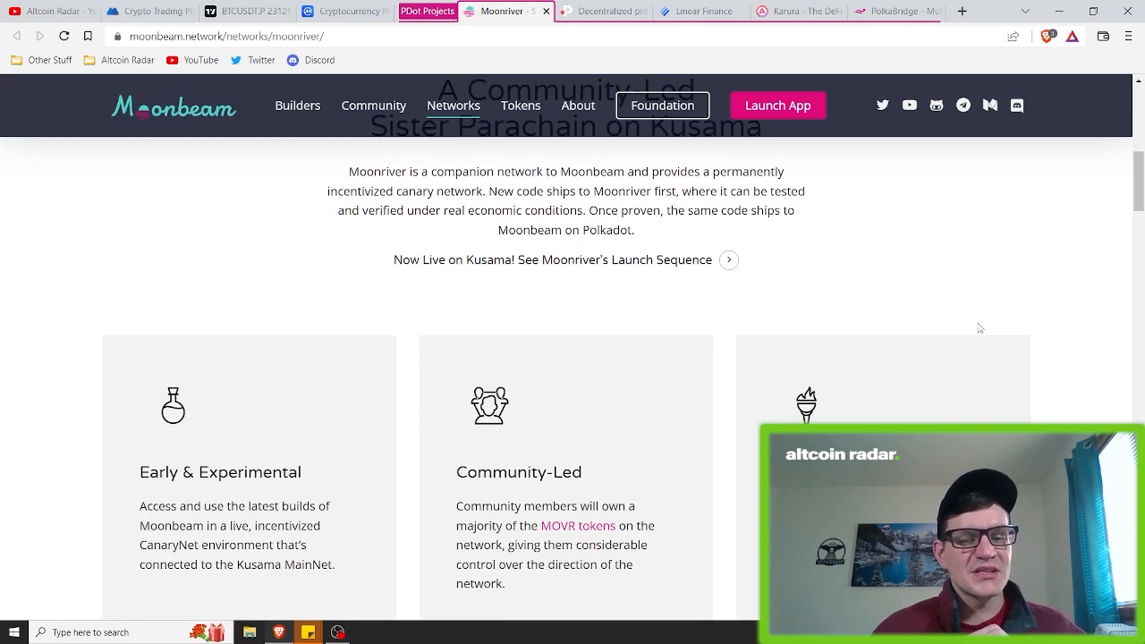
pyautogui.scroll(-3)
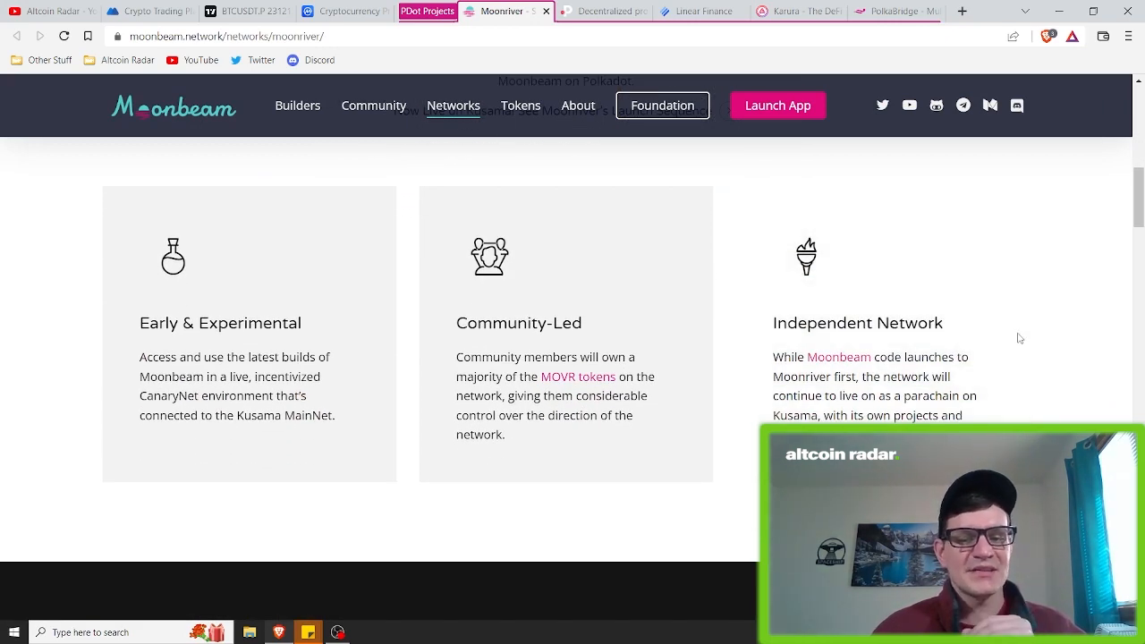
pyautogui.scroll(-3)
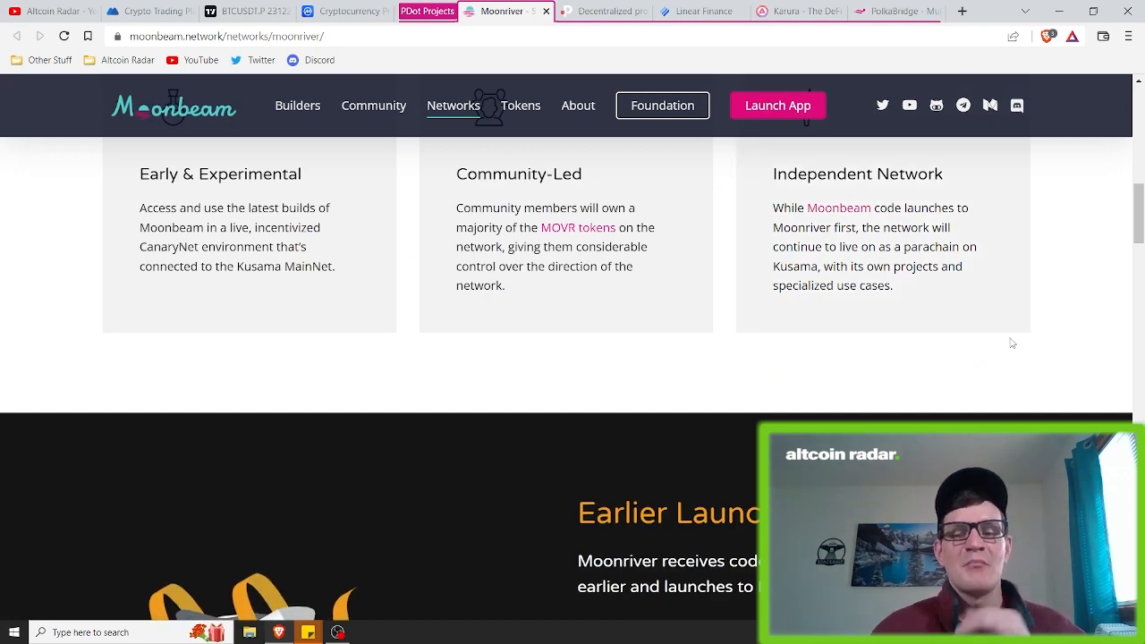
pyautogui.scroll(-3)
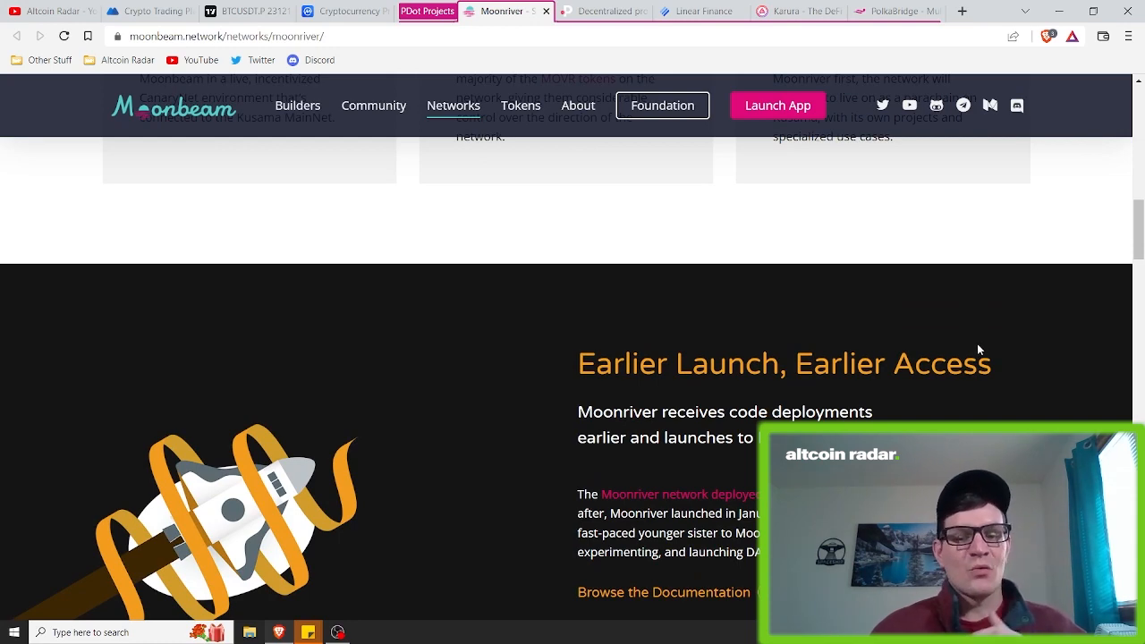
pyautogui.moveTo(973, 348)
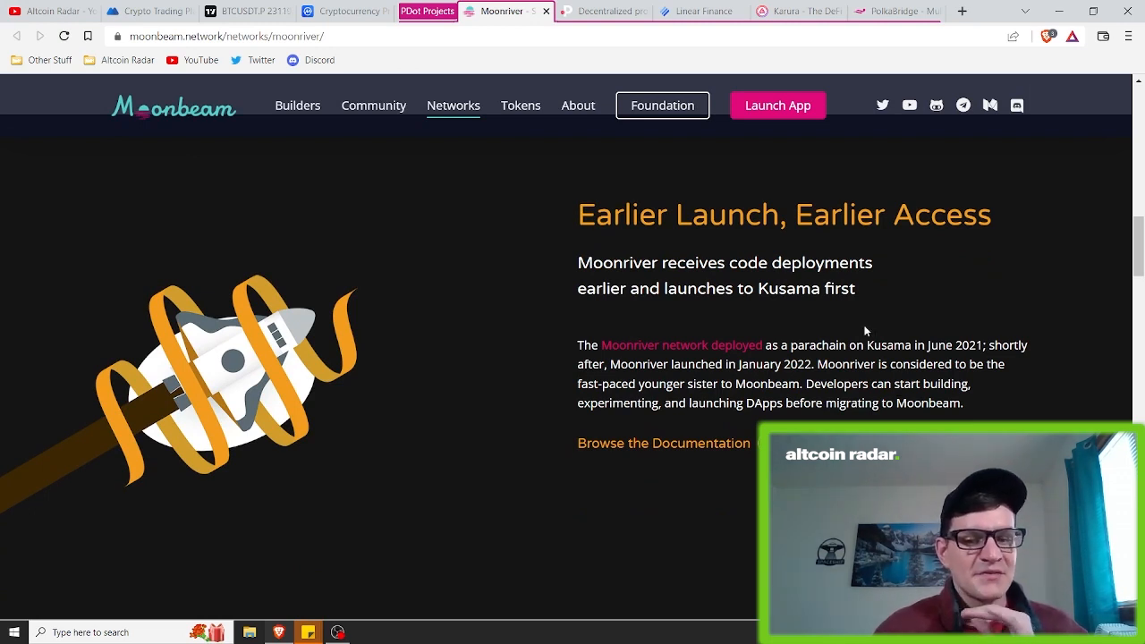
pyautogui.scroll(-3)
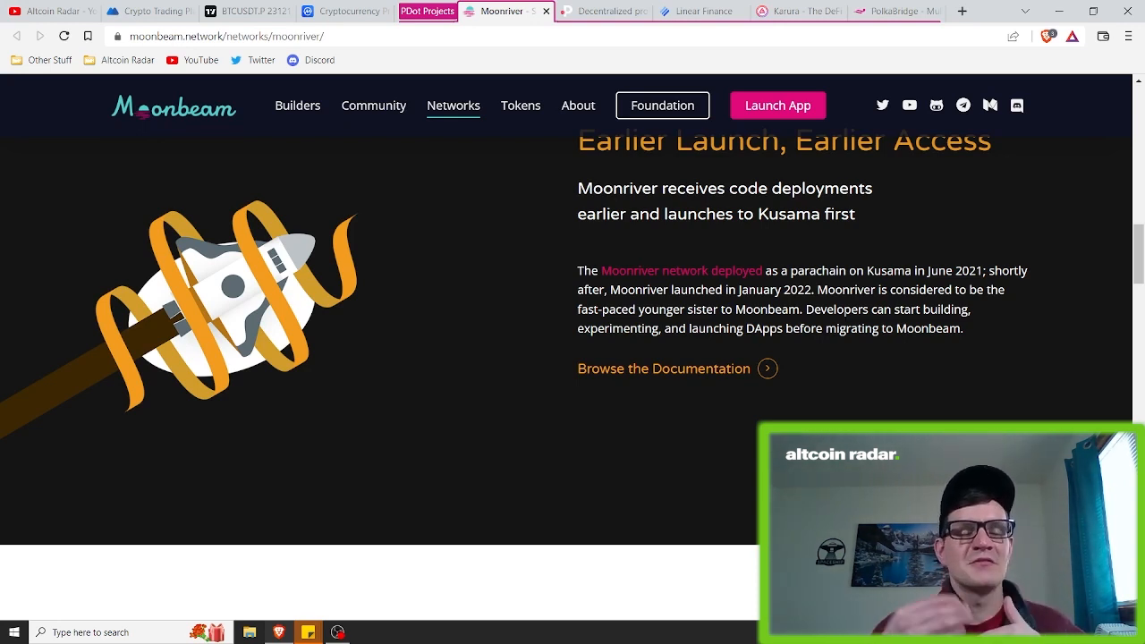
pyautogui.moveTo(739, 436)
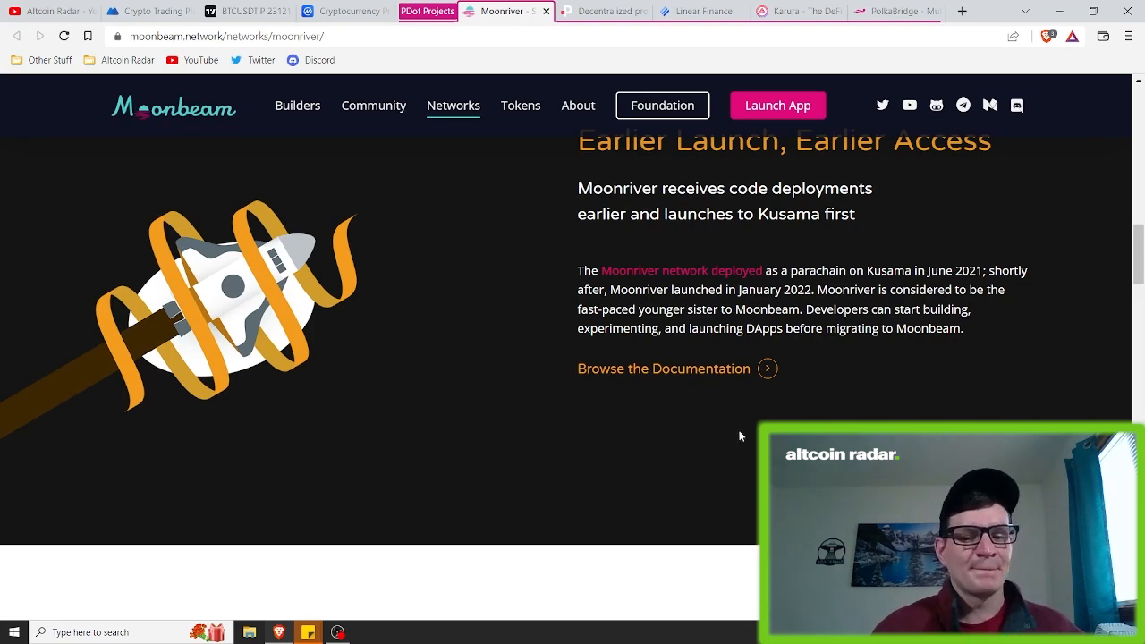
# - Scroll the Moonriver page through its Ethereum Compatibility and MOVR Token sections
pyautogui.scroll(-3)
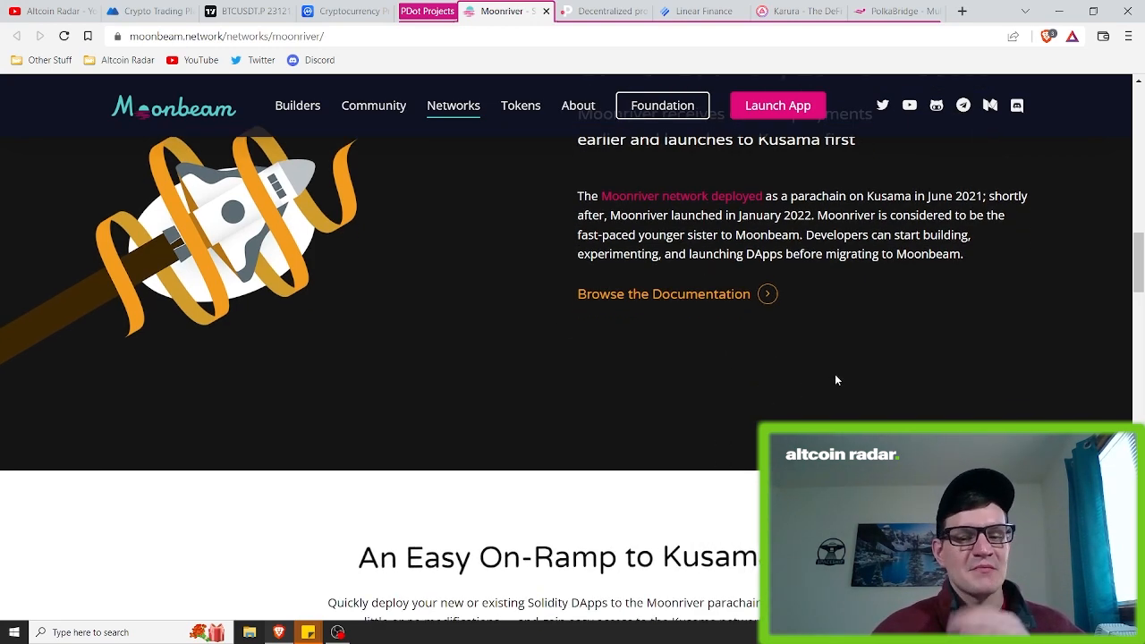
pyautogui.scroll(-3)
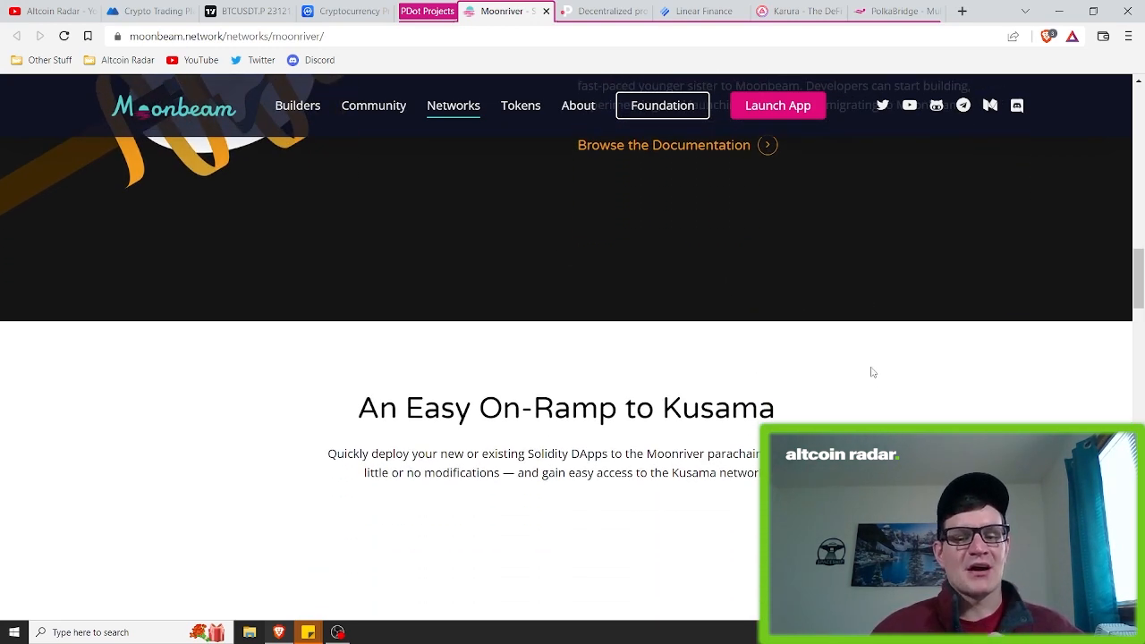
pyautogui.scroll(-3)
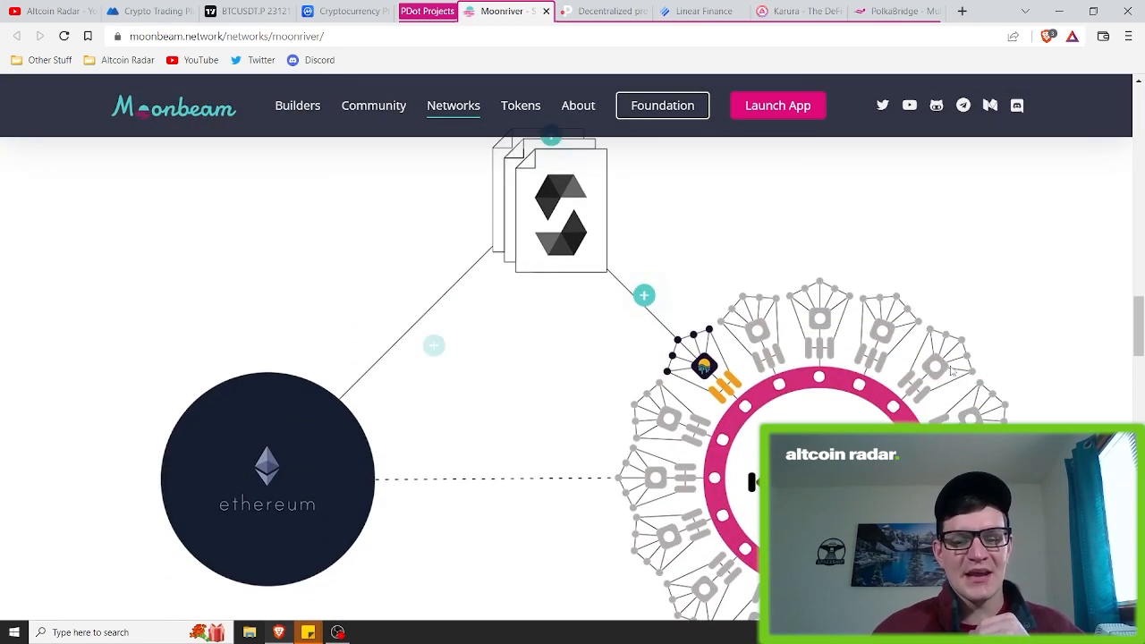
pyautogui.scroll(-3)
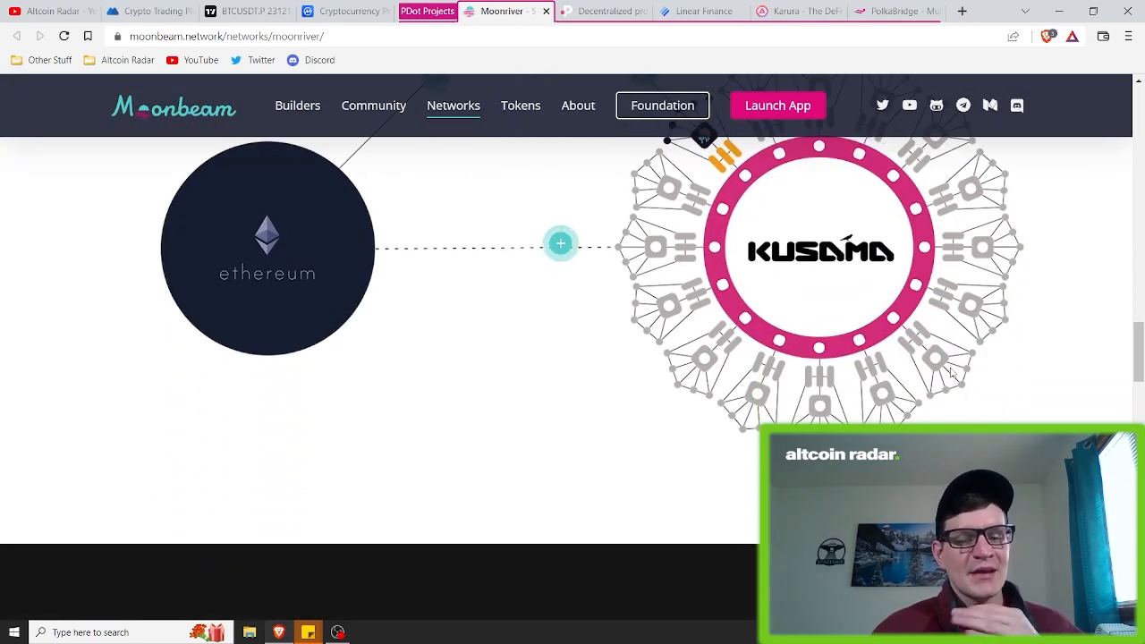
pyautogui.scroll(-3)
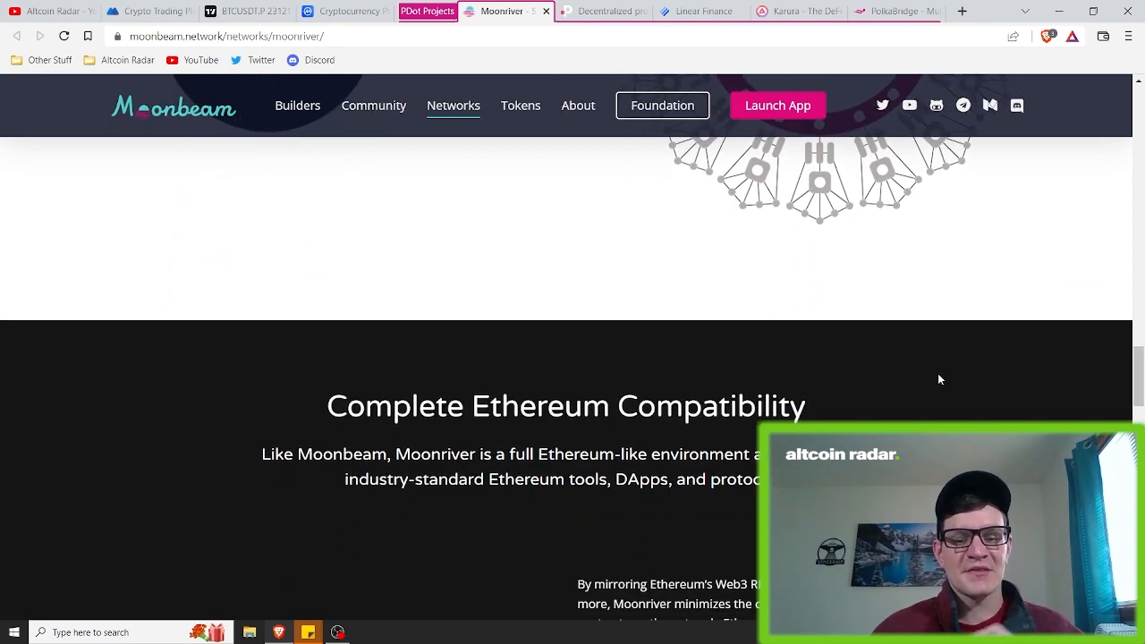
pyautogui.scroll(-3)
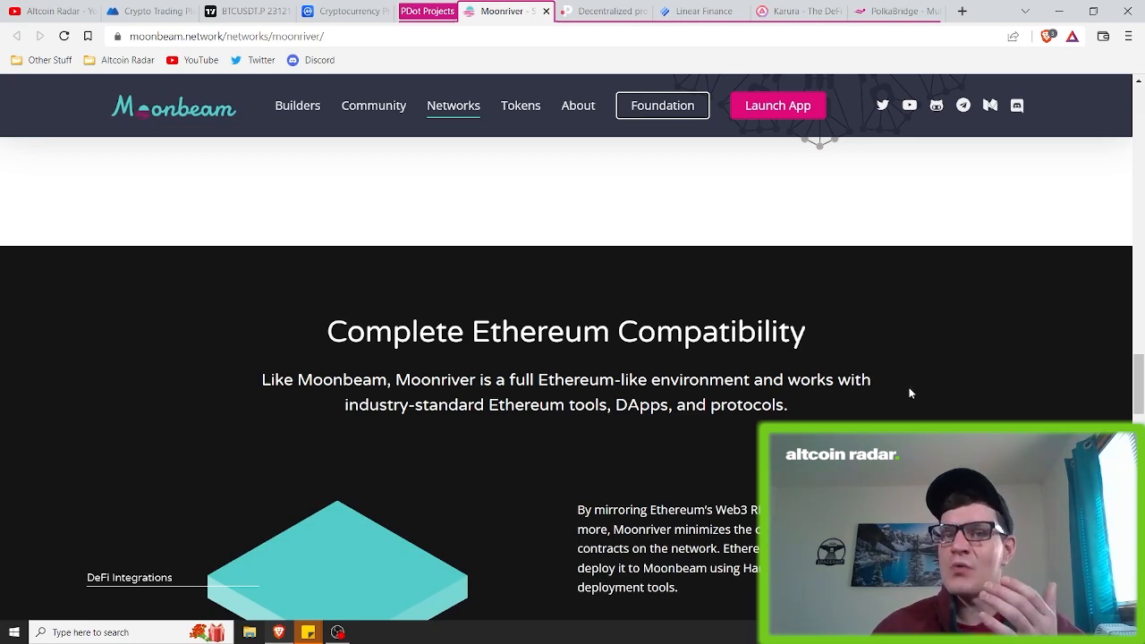
pyautogui.scroll(-3)
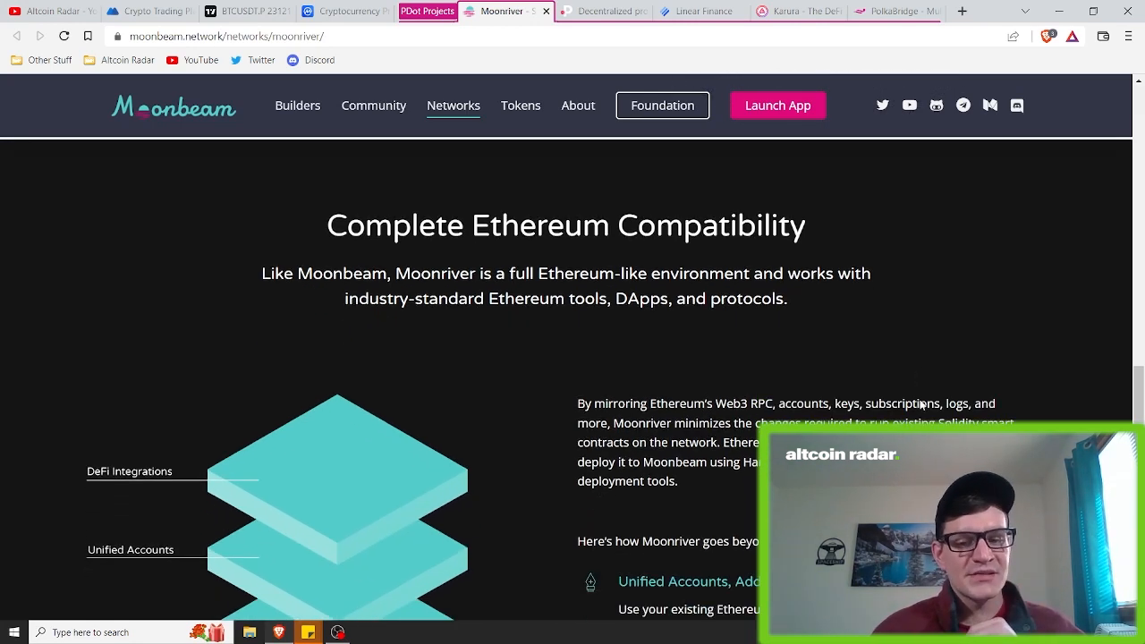
pyautogui.scroll(-3)
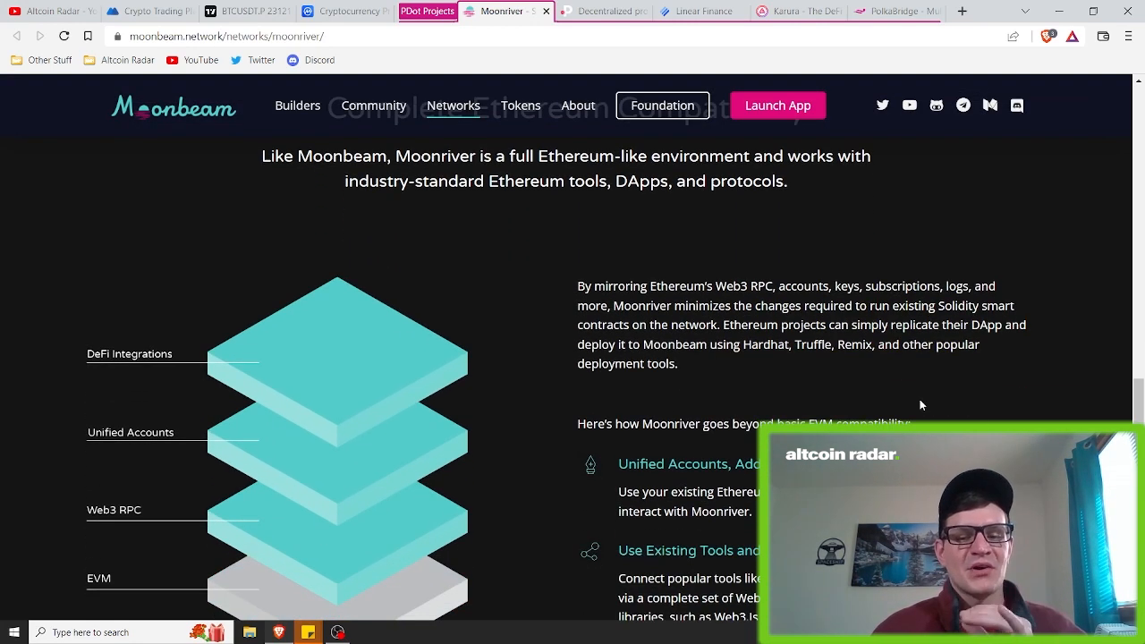
pyautogui.scroll(-3)
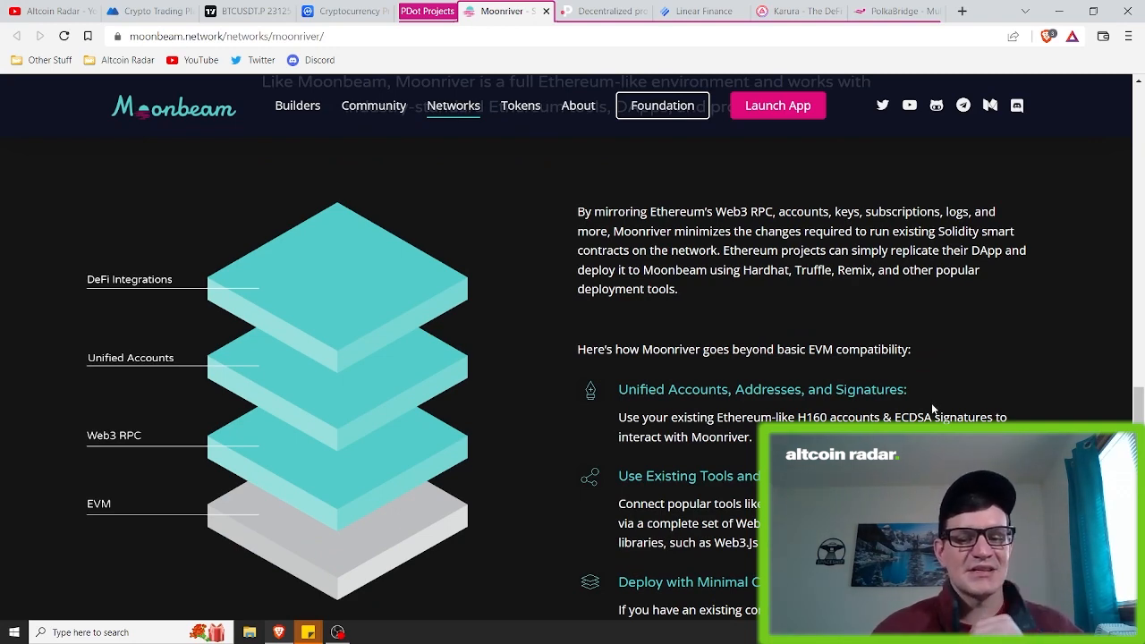
# - Continue to the sign-up footer, then return to the Moonriver page's top banner
pyautogui.scroll(-3)
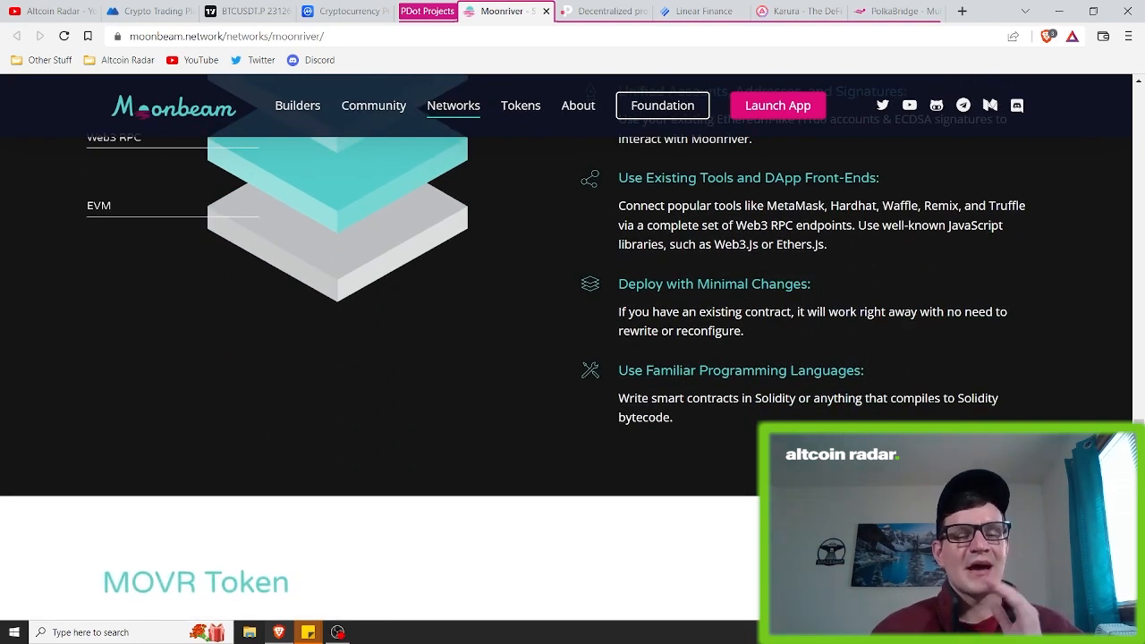
pyautogui.scroll(-3)
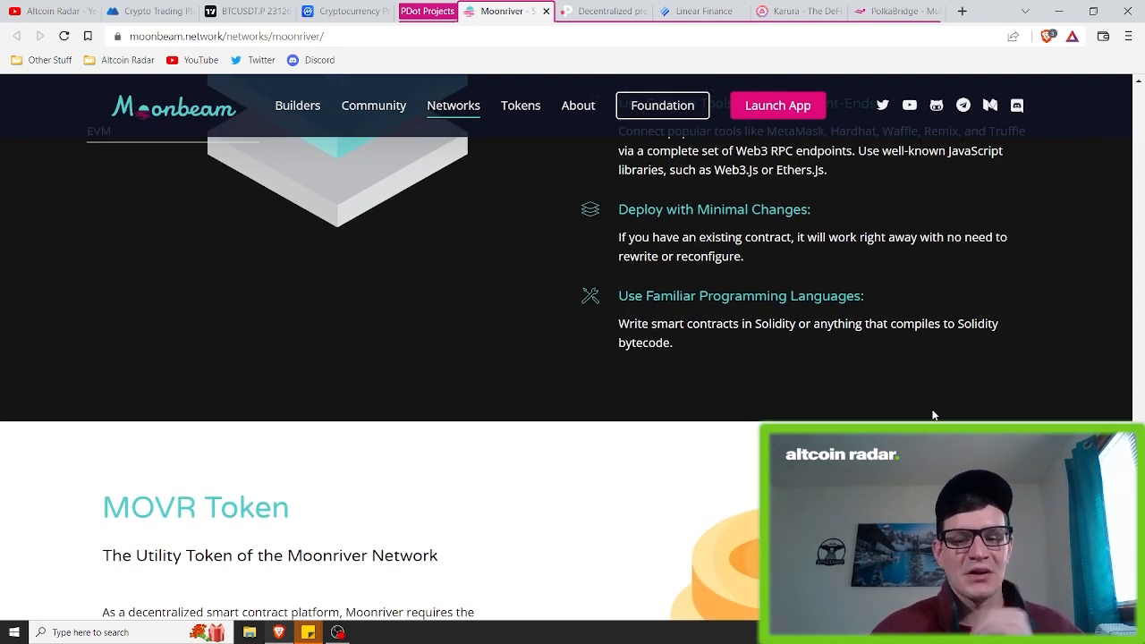
pyautogui.scroll(-3)
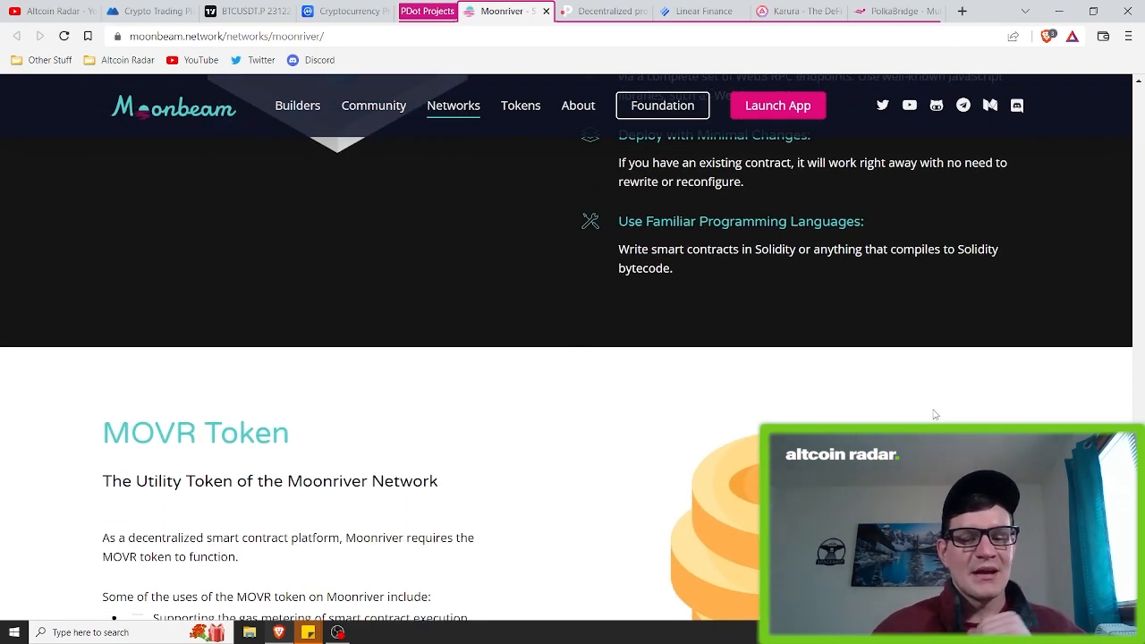
pyautogui.scroll(-3)
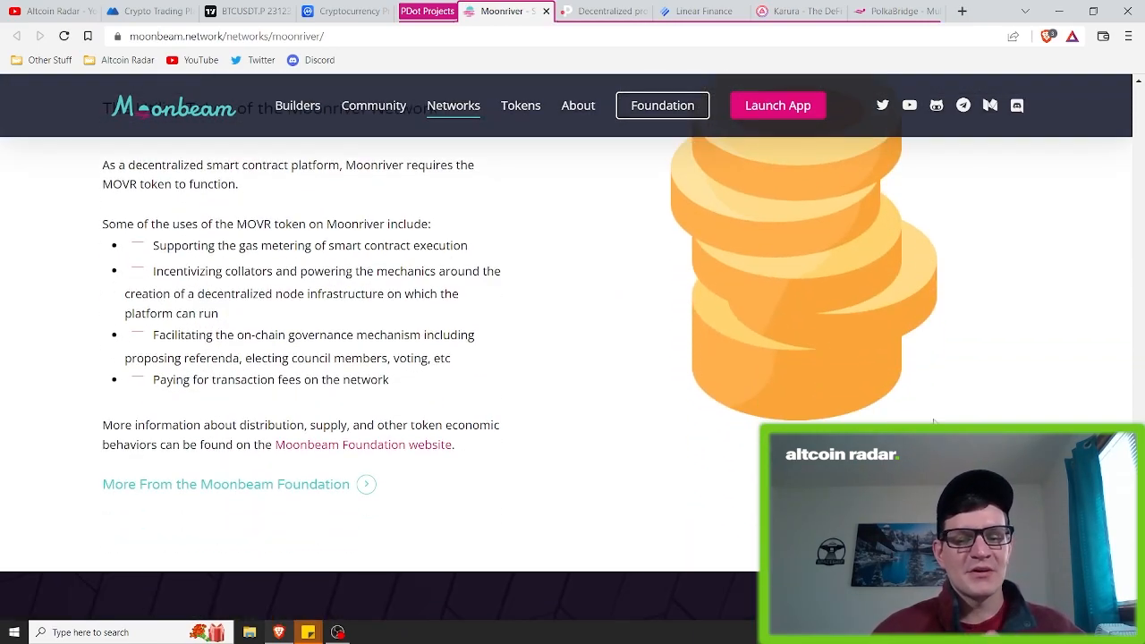
pyautogui.scroll(-3)
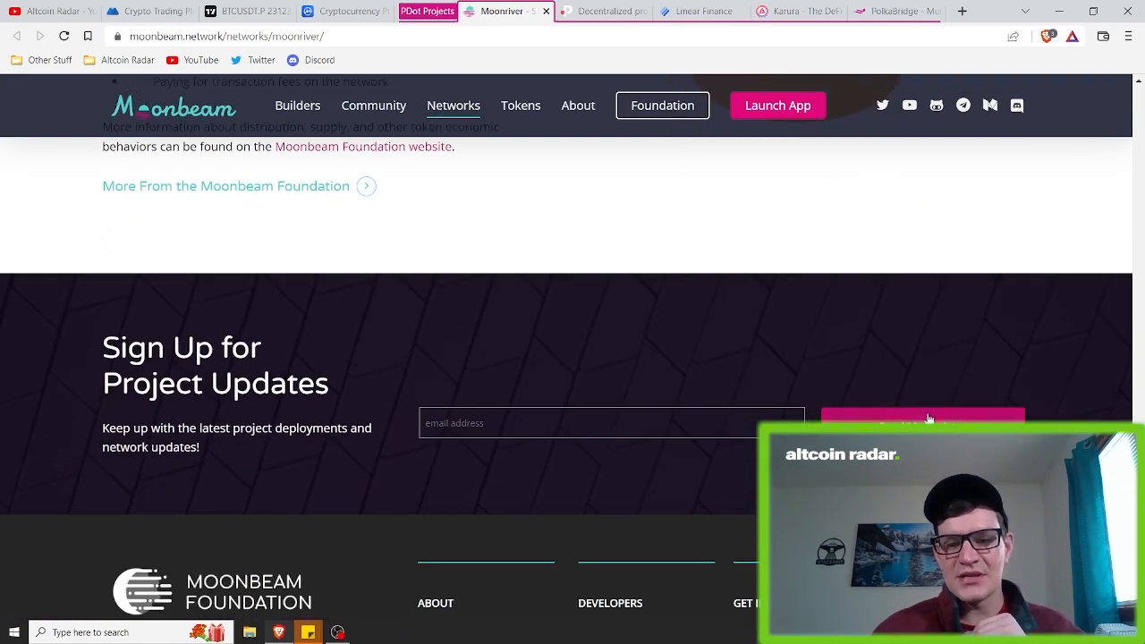
pyautogui.click(594, 118)
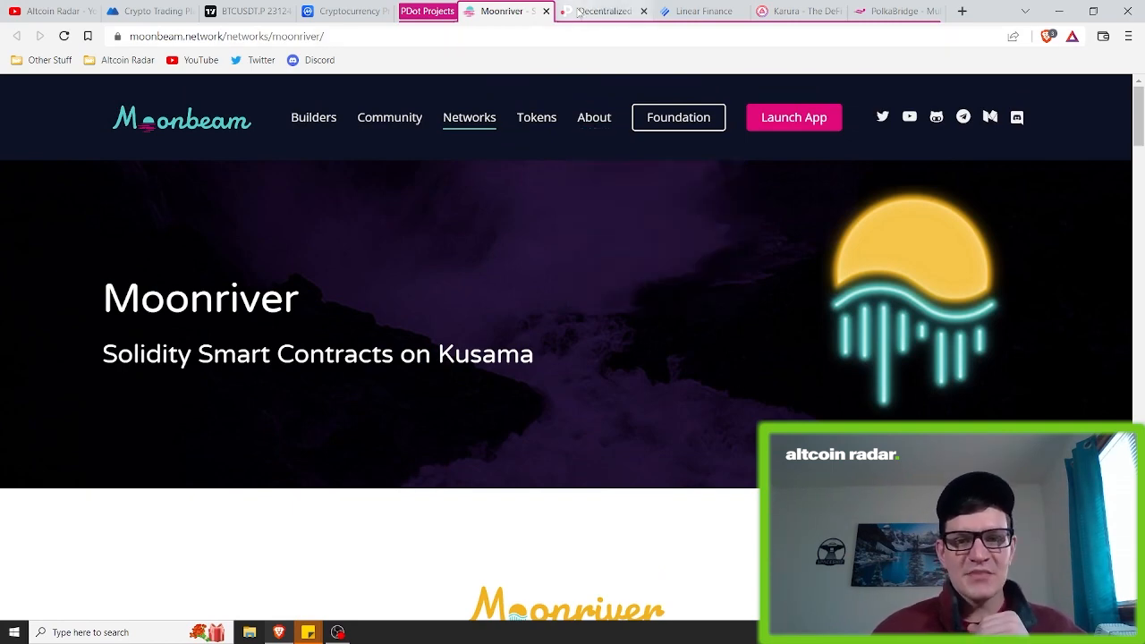
# - Switch to the Polkastarter homepage, Get early access to the ideas of tomorrow
pyautogui.click(599, 11)
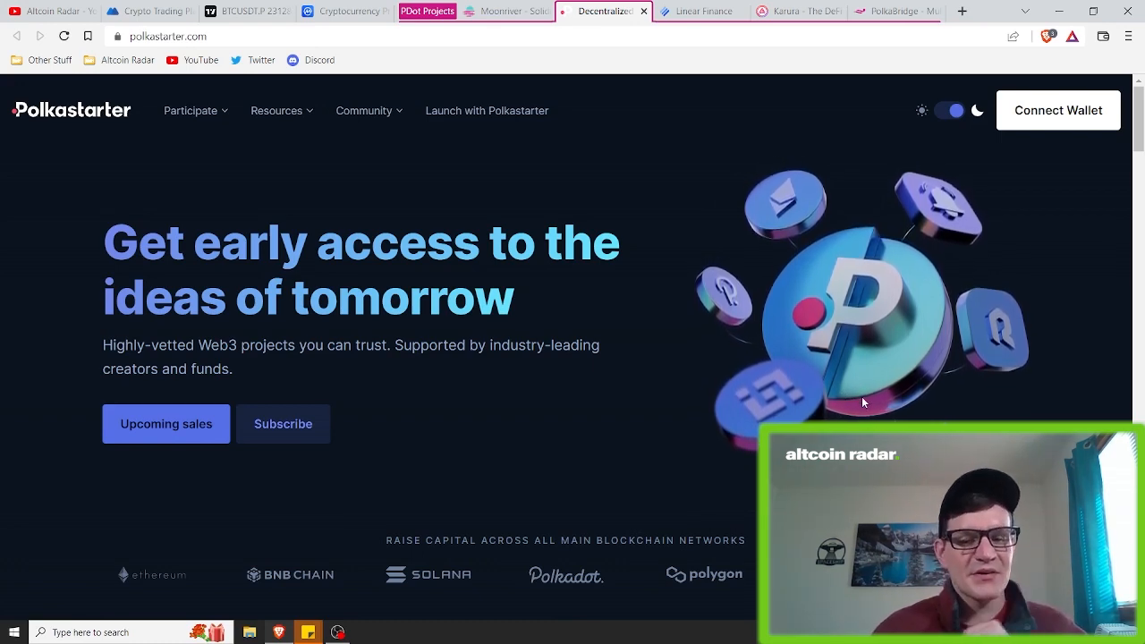
# - Scroll Polkastarter past funding stats, Poolside Accelerator promo and Citizen Conflict sale to the blog section
pyautogui.scroll(-3)
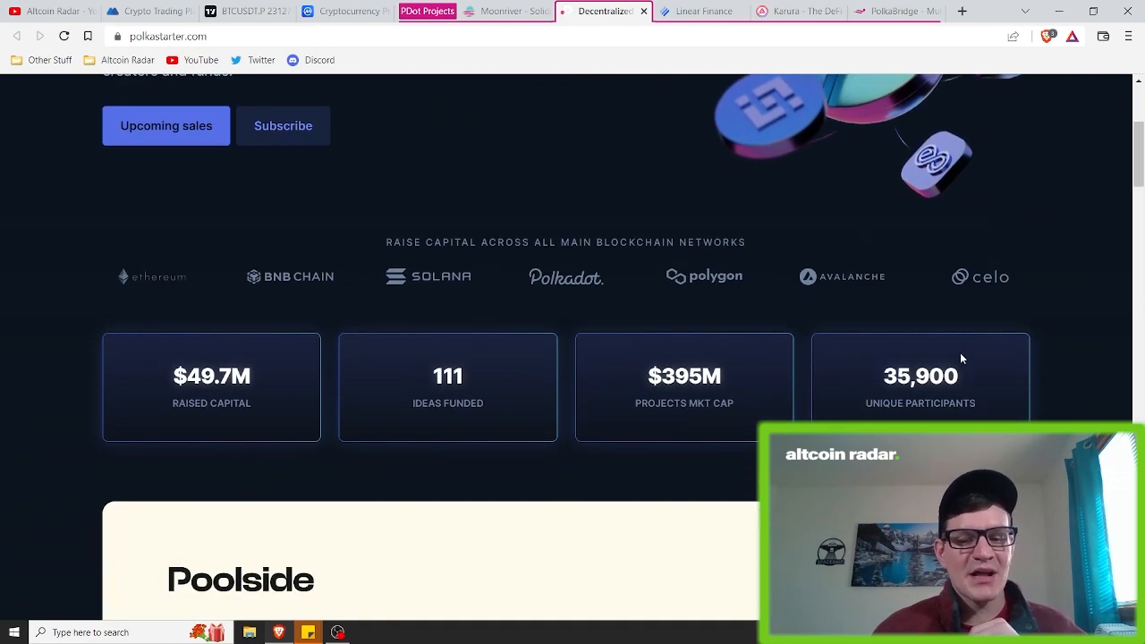
pyautogui.scroll(-3)
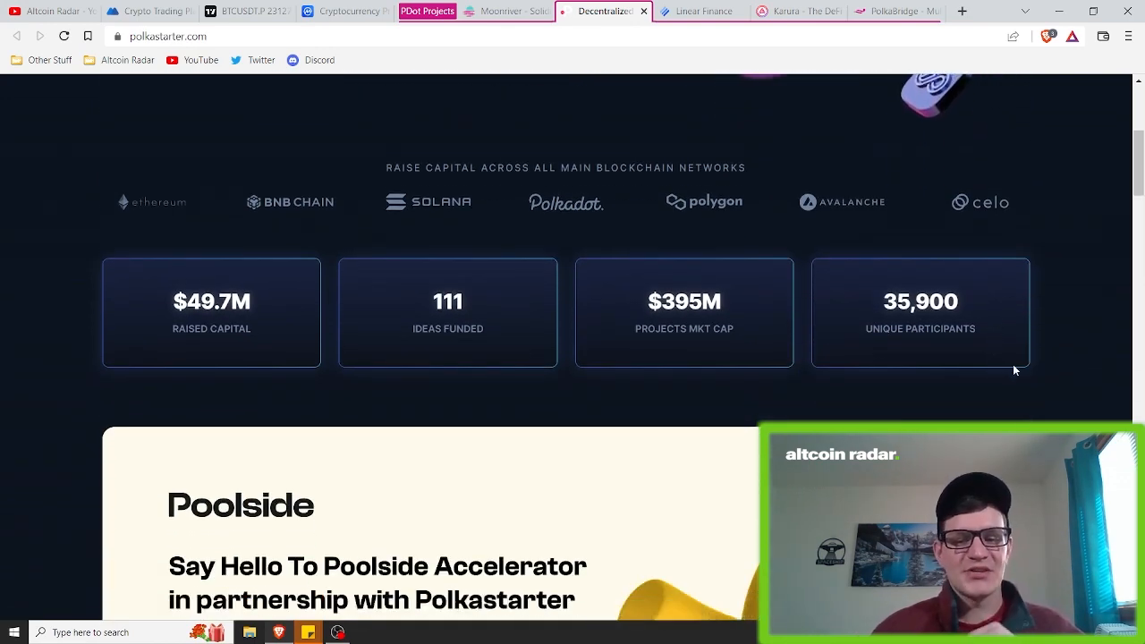
pyautogui.scroll(-3)
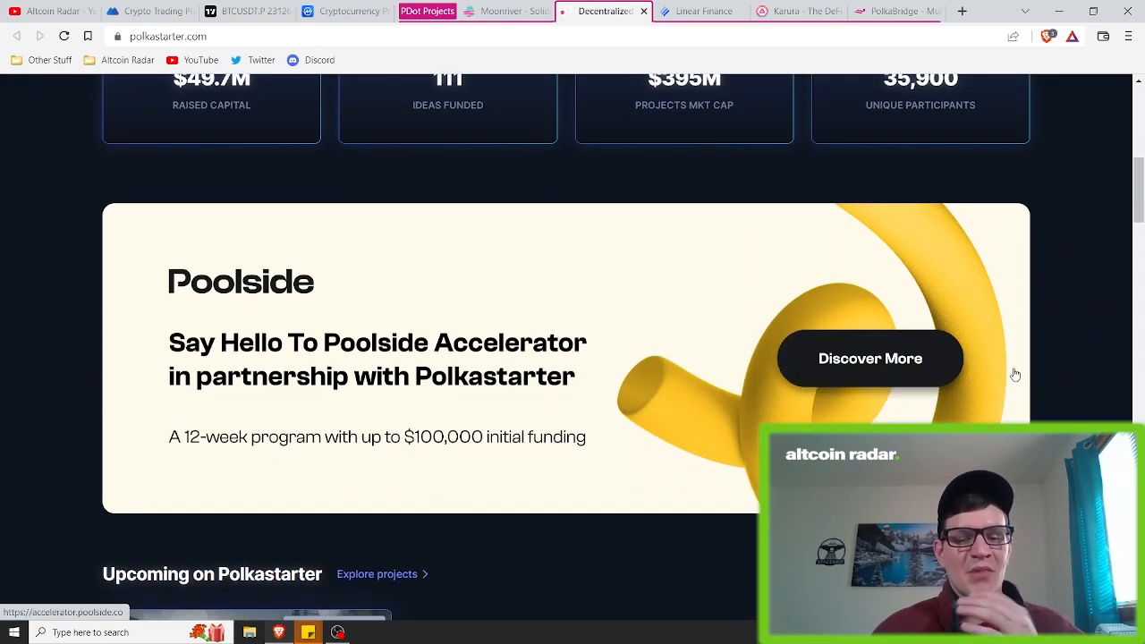
pyautogui.moveTo(1015, 384)
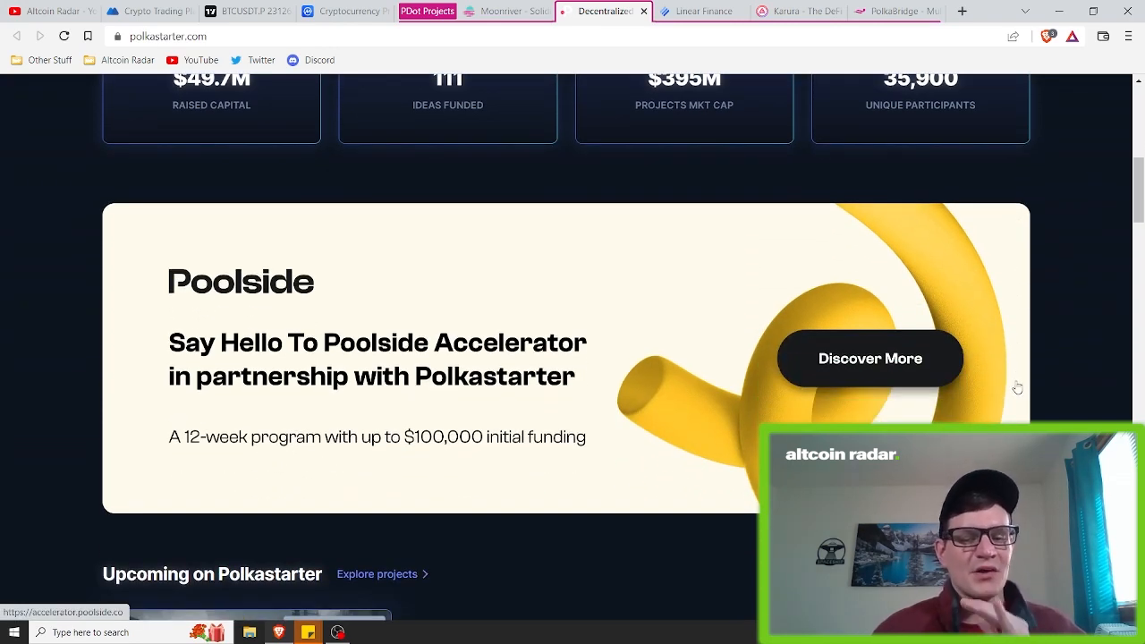
pyautogui.scroll(-3)
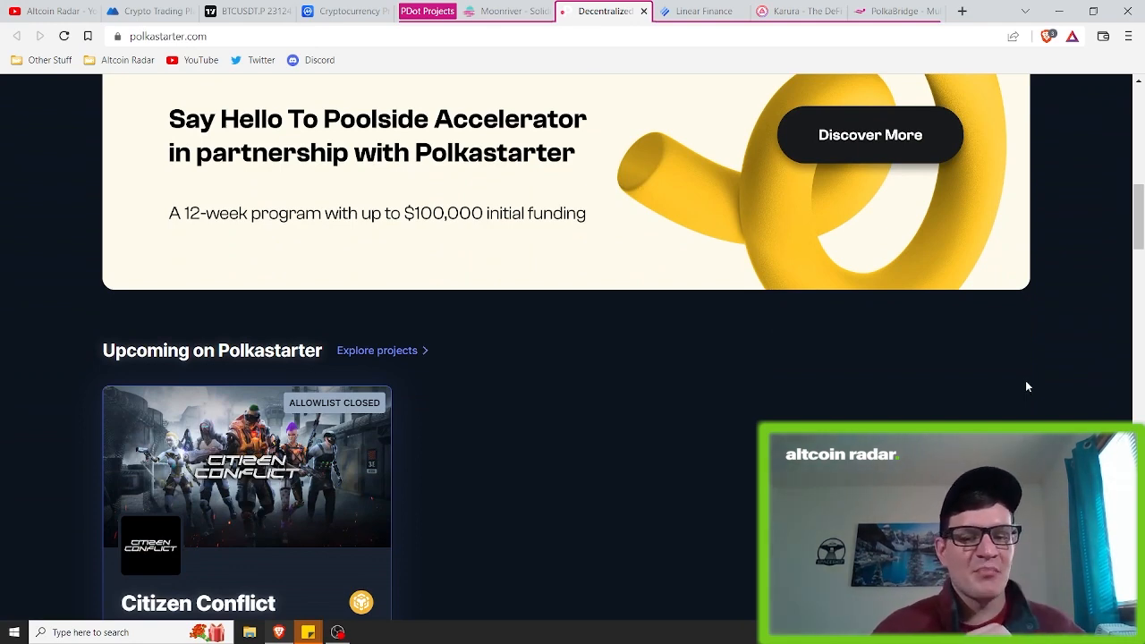
pyautogui.scroll(-3)
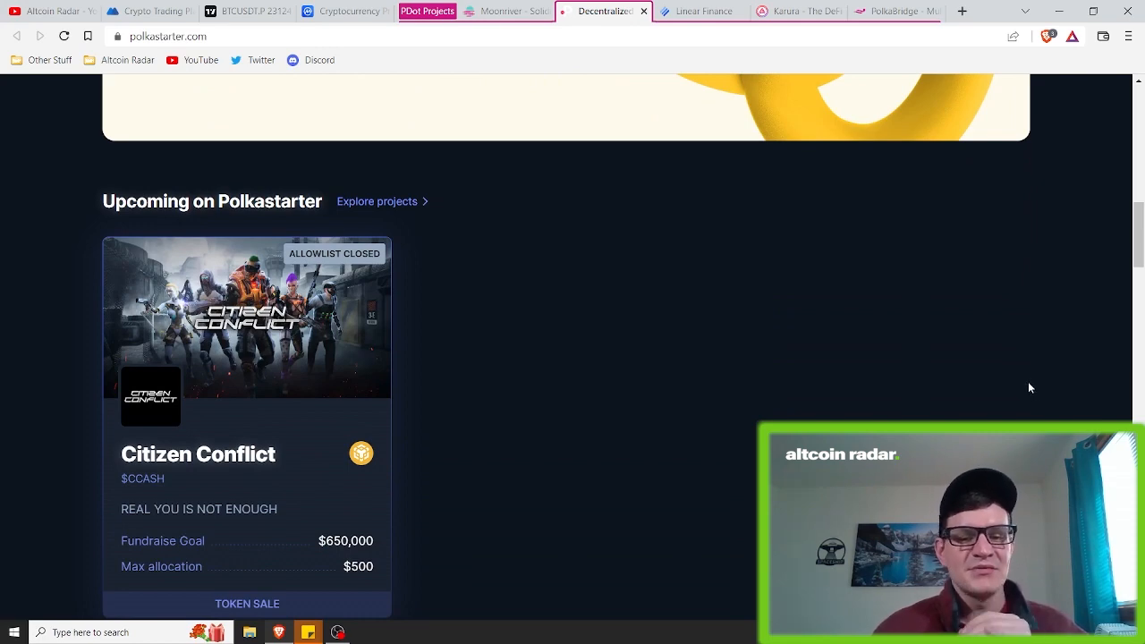
pyautogui.scroll(-3)
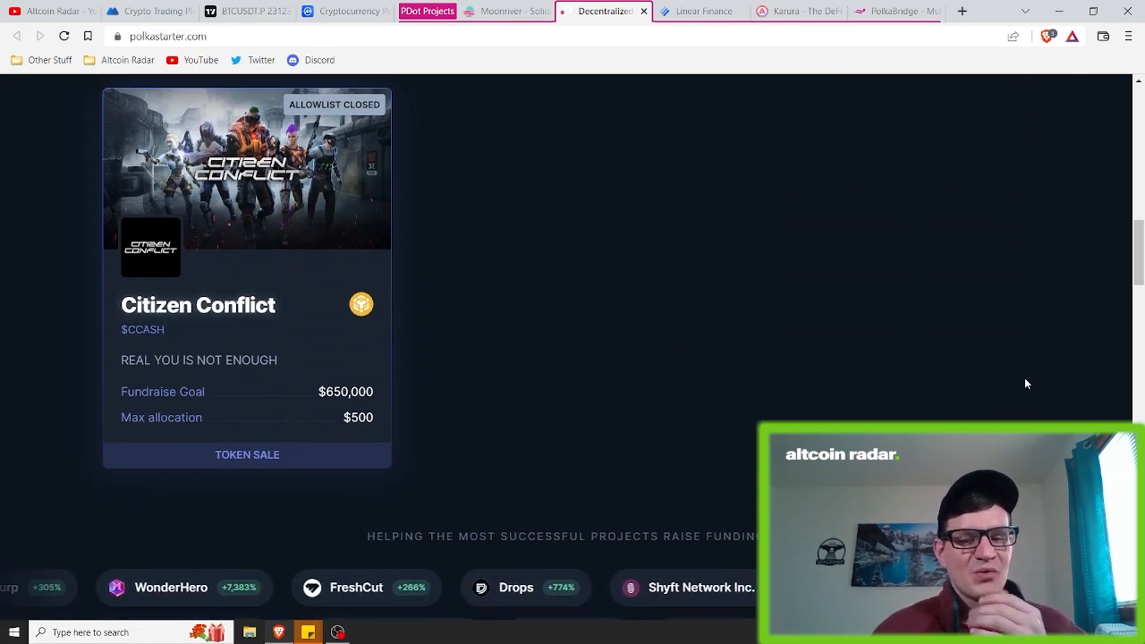
pyautogui.scroll(-3)
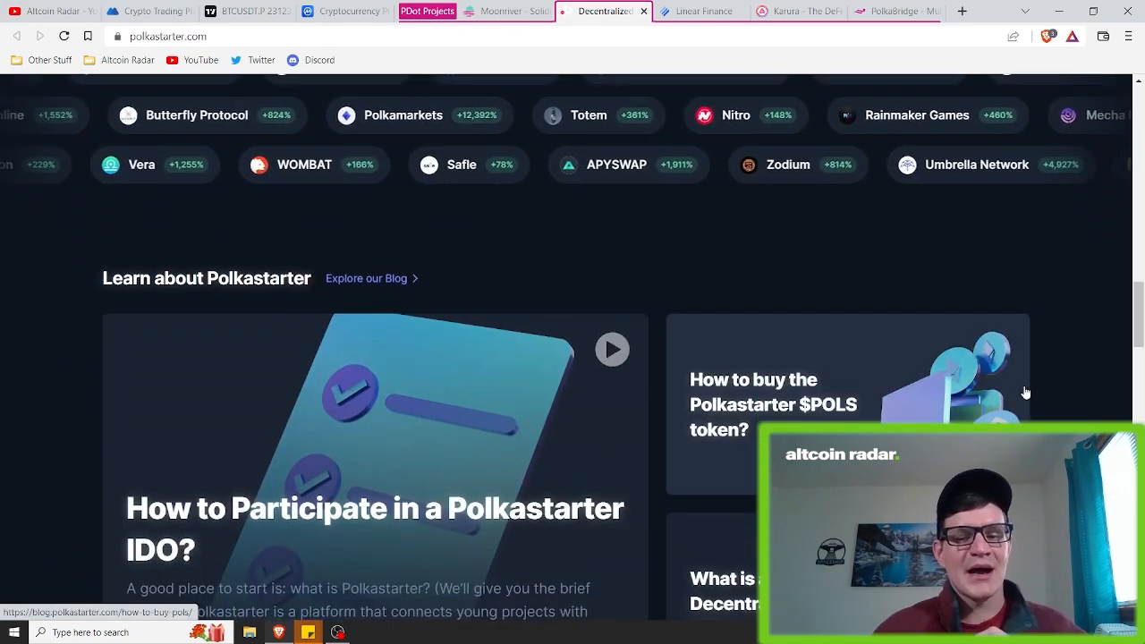
# - Scroll to show the IDO and buying POLS blog articles with Funded Projects beginning below
pyautogui.scroll(-3)
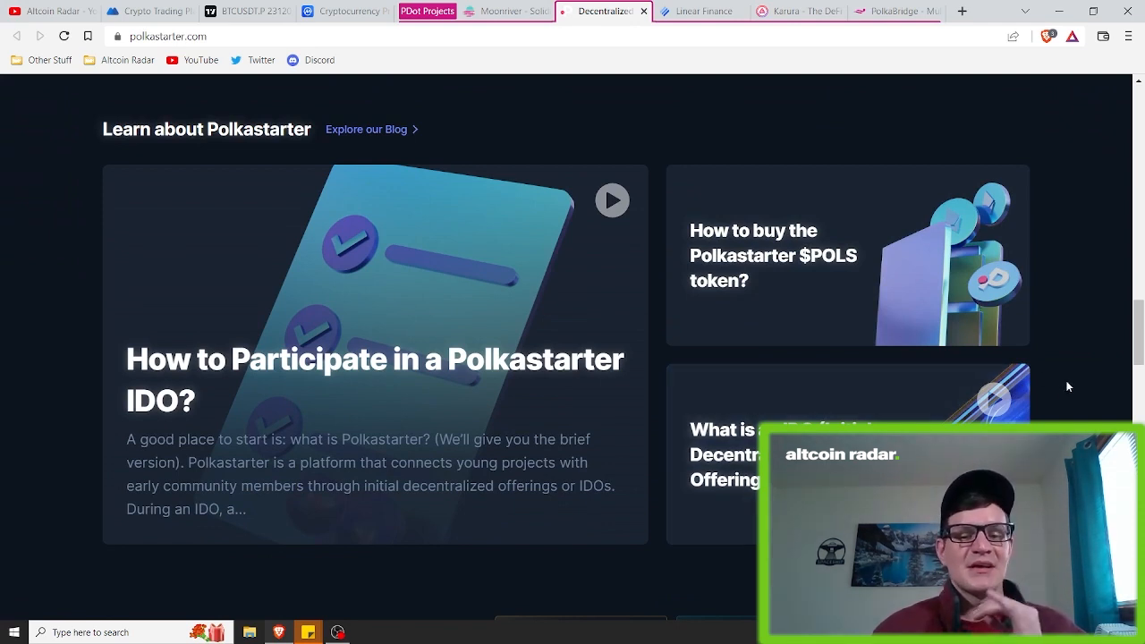
pyautogui.scroll(-3)
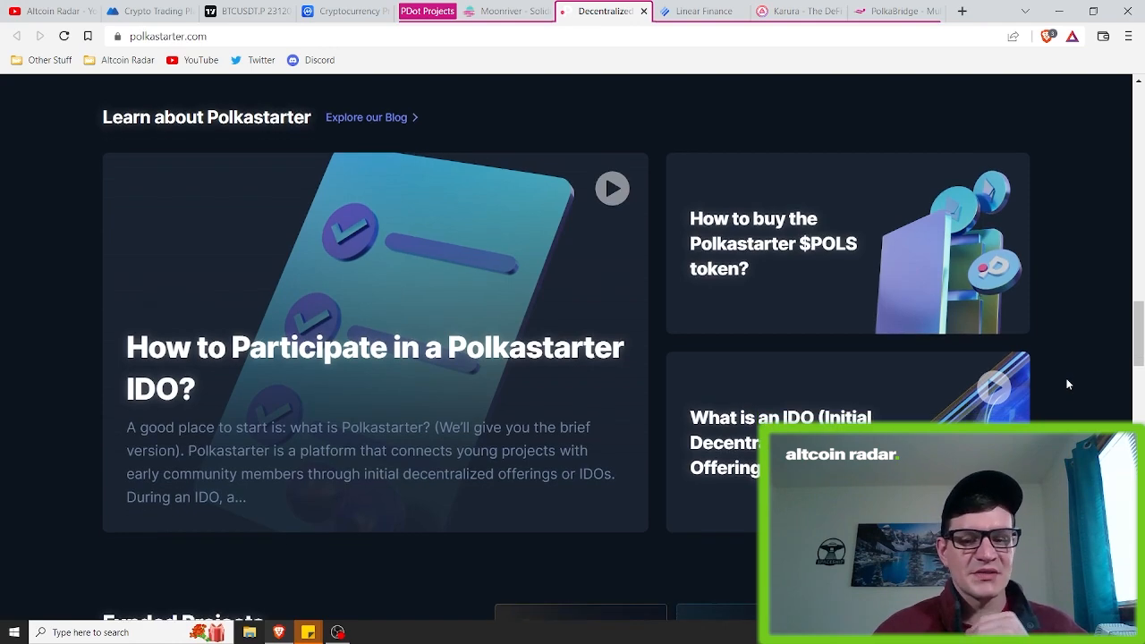
pyautogui.scroll(-3)
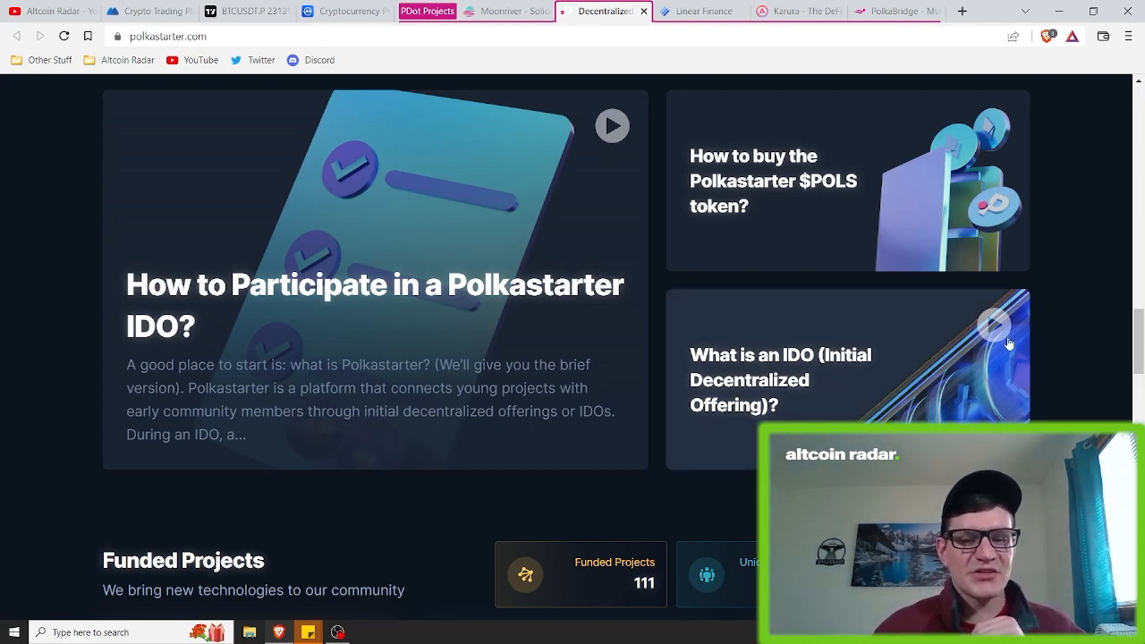
pyautogui.moveTo(878, 250)
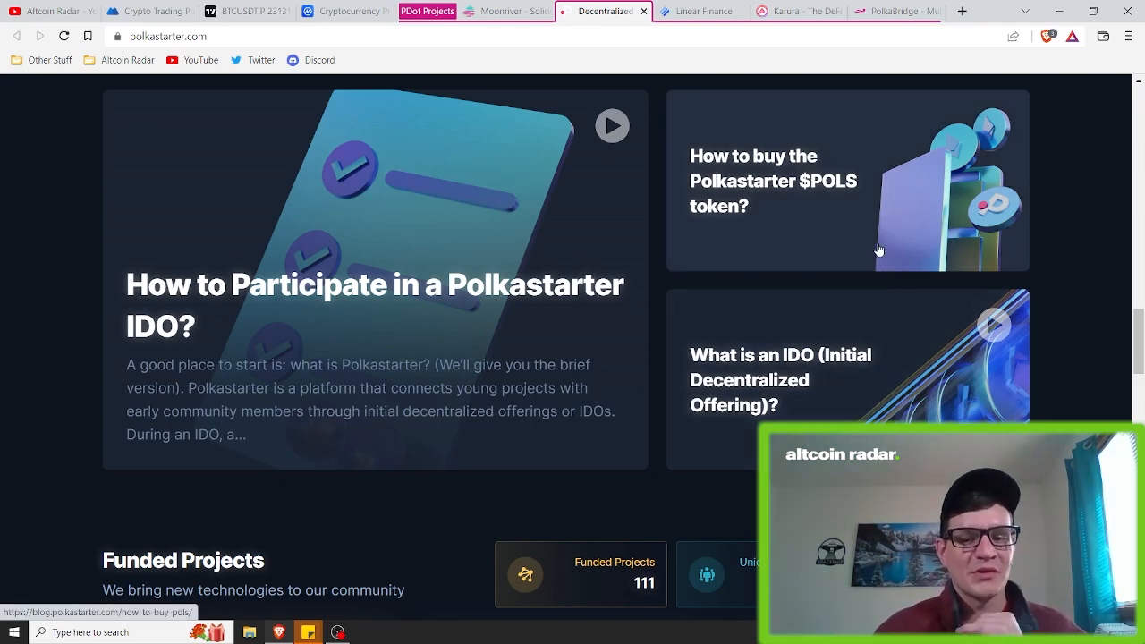
# - Switch to the Linear Finance homepage and scroll through its Buildr and Exchange sections
pyautogui.click(701, 10)
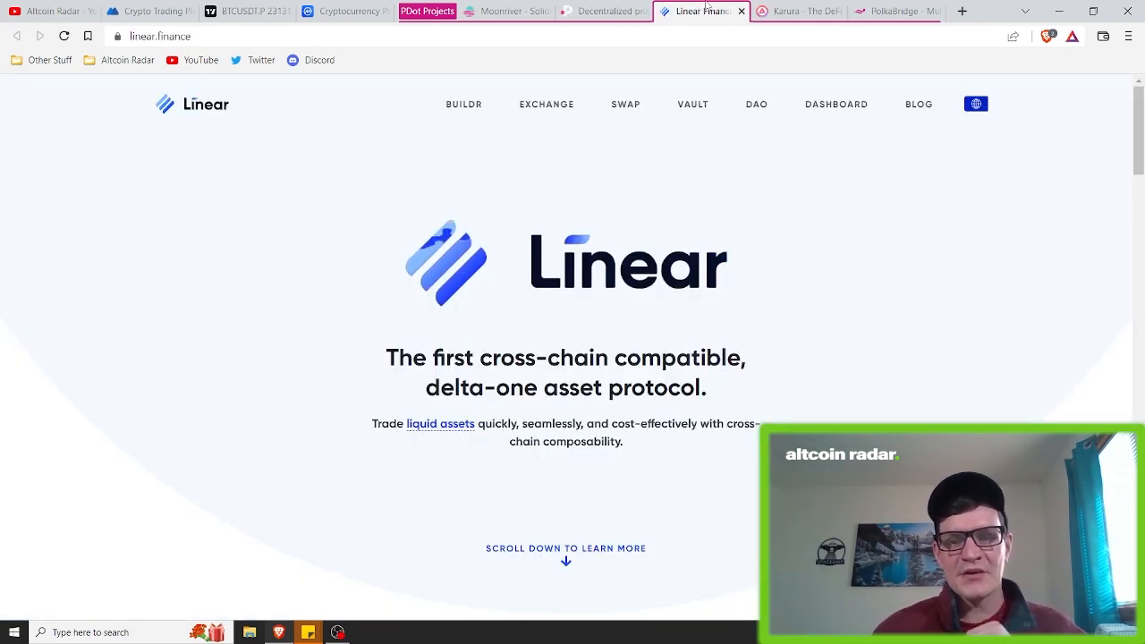
pyautogui.scroll(-3)
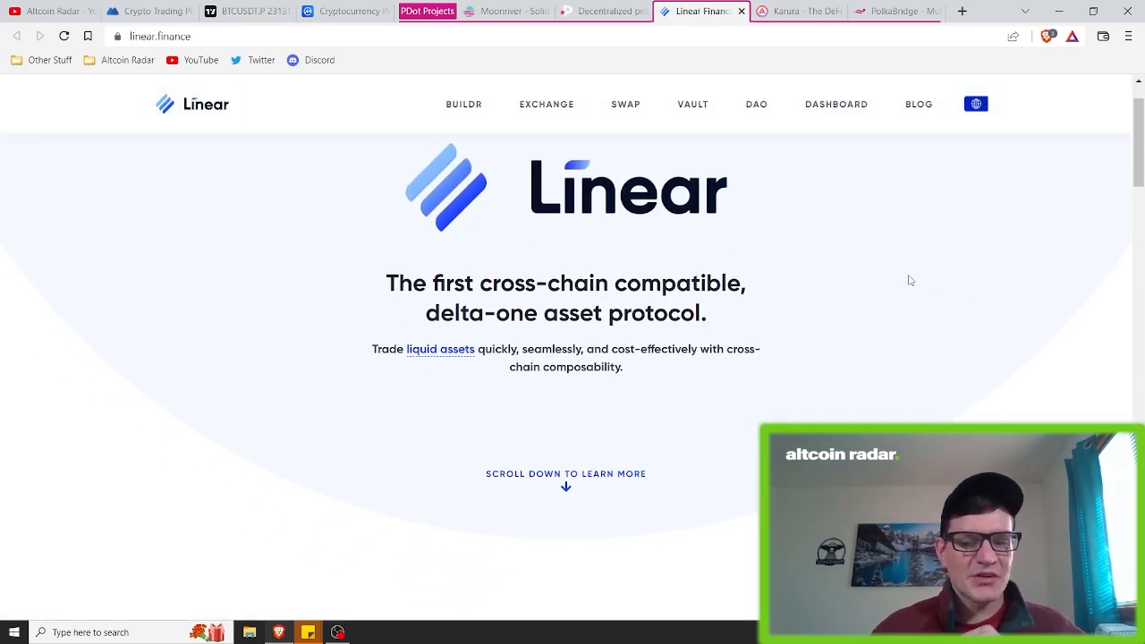
pyautogui.moveTo(980, 277)
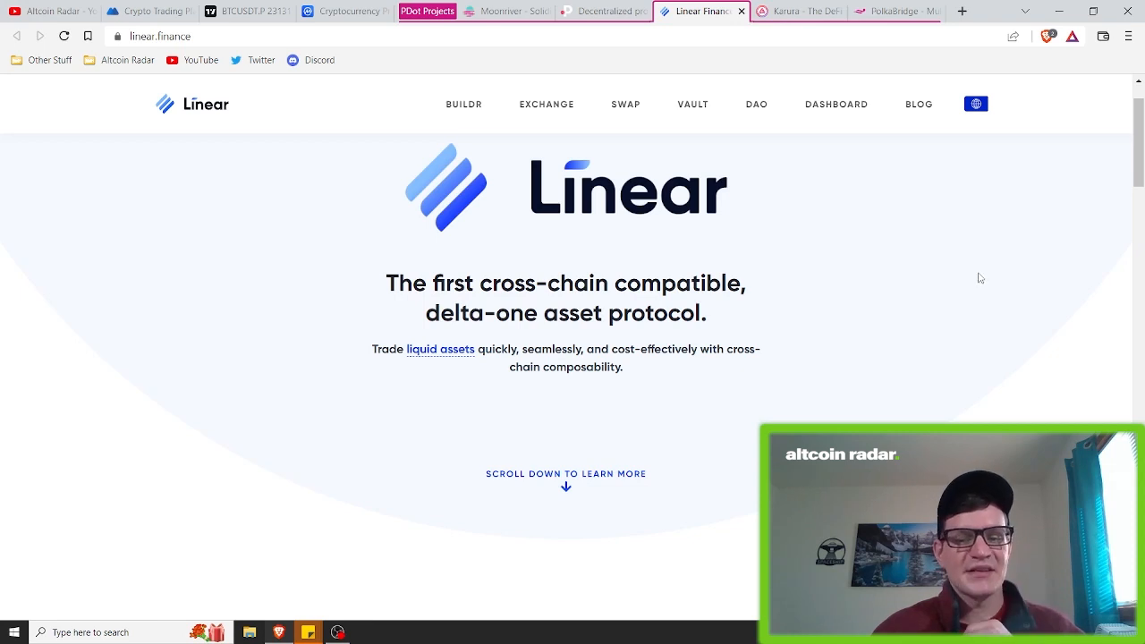
pyautogui.moveTo(977, 283)
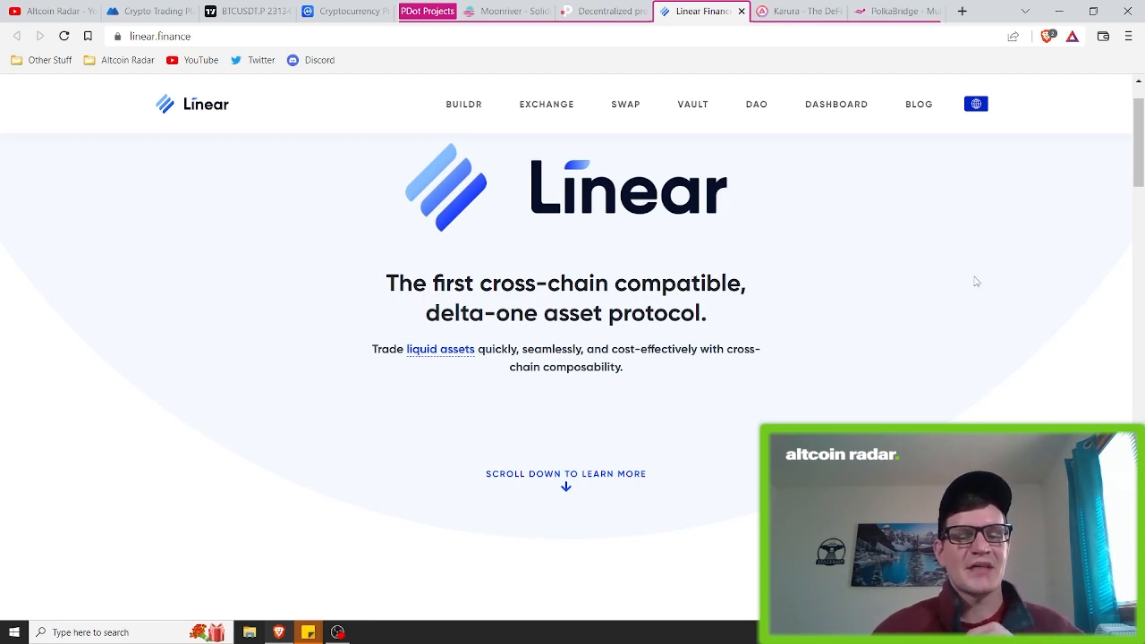
pyautogui.scroll(-3)
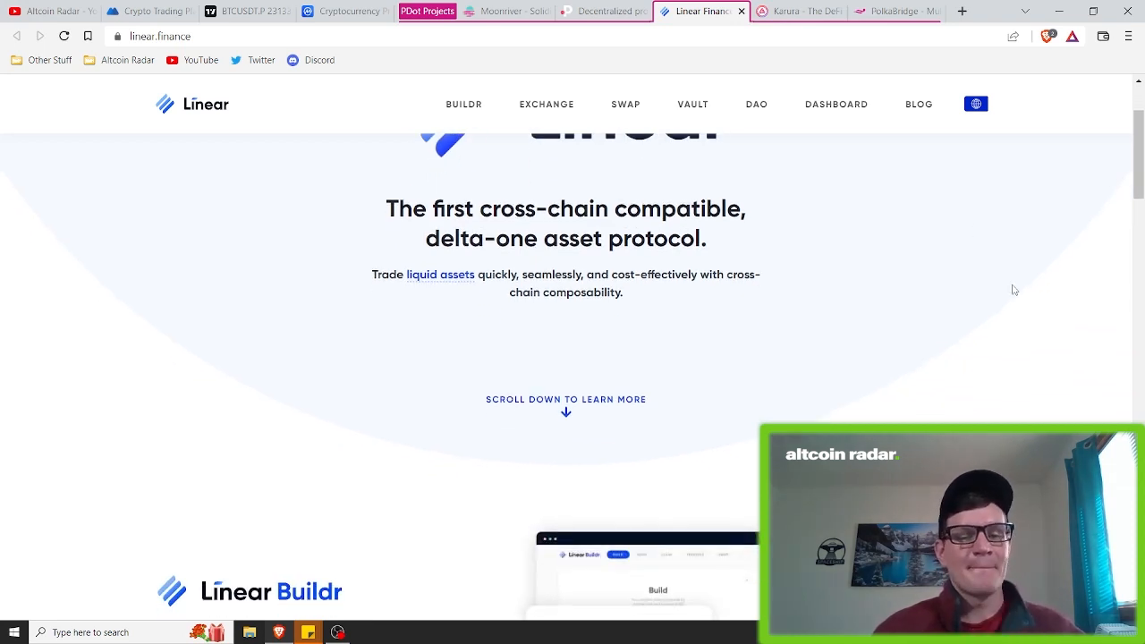
pyautogui.scroll(-3)
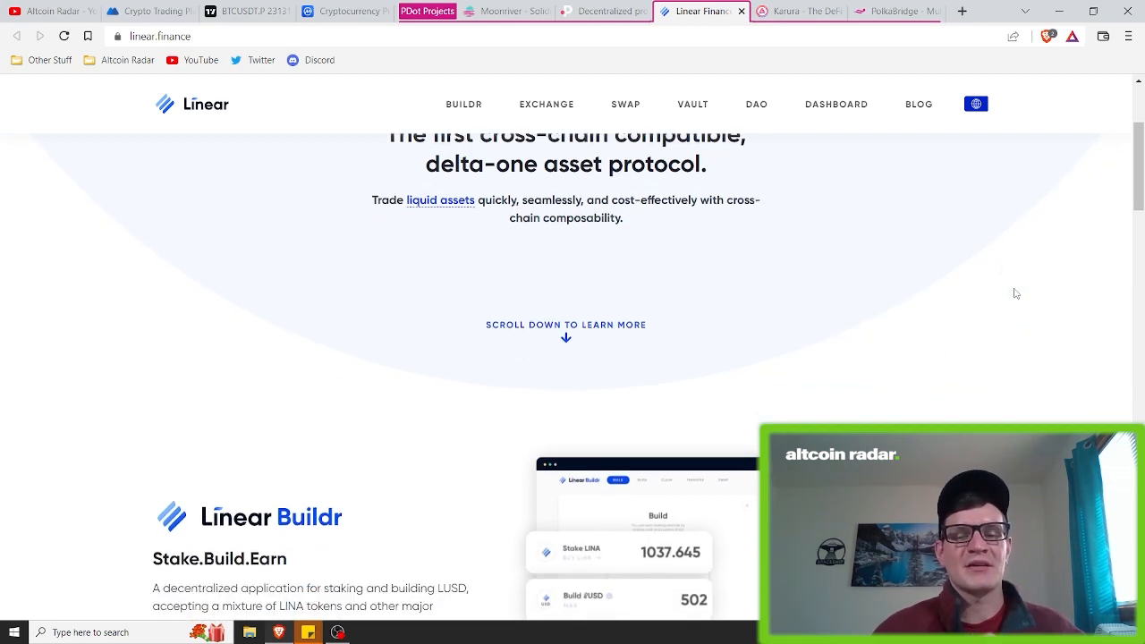
pyautogui.scroll(-3)
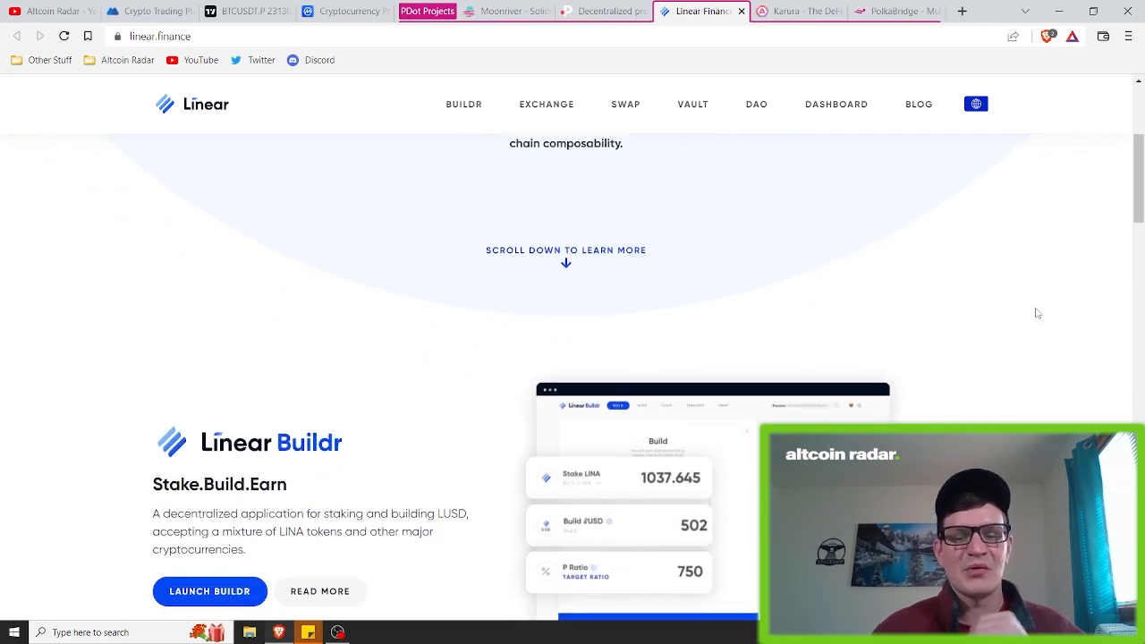
pyautogui.scroll(-3)
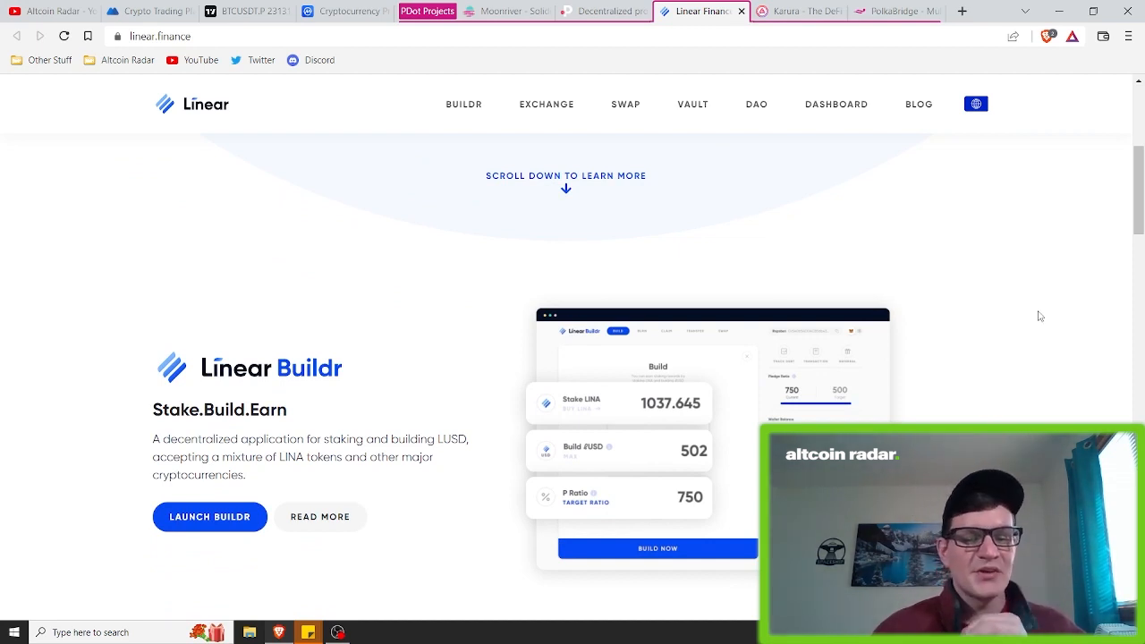
pyautogui.moveTo(1044, 311)
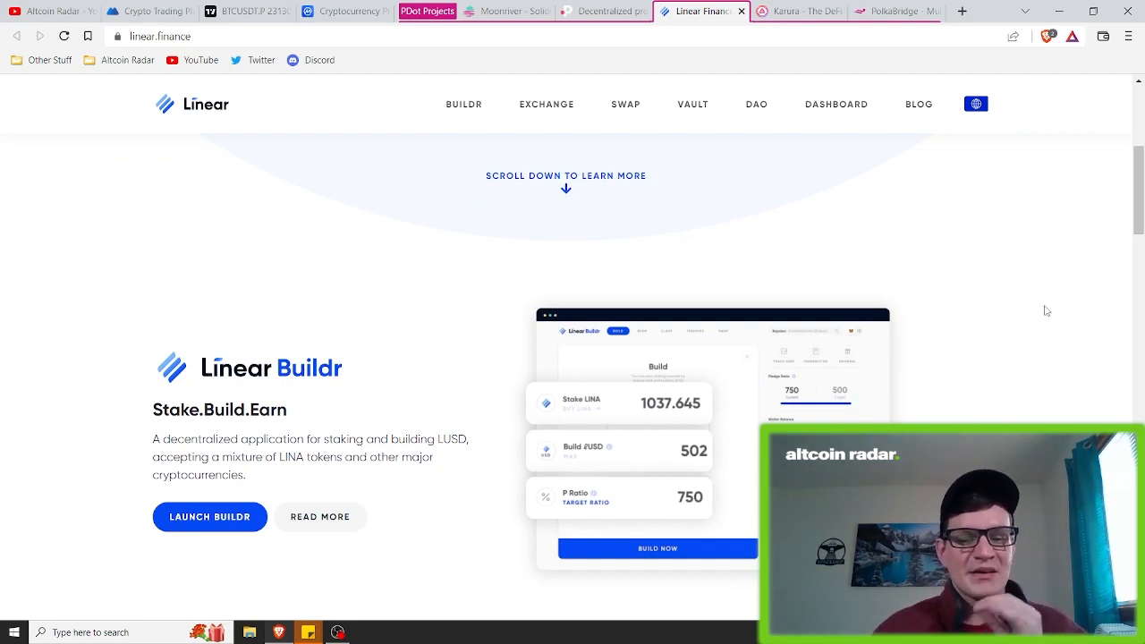
pyautogui.scroll(-3)
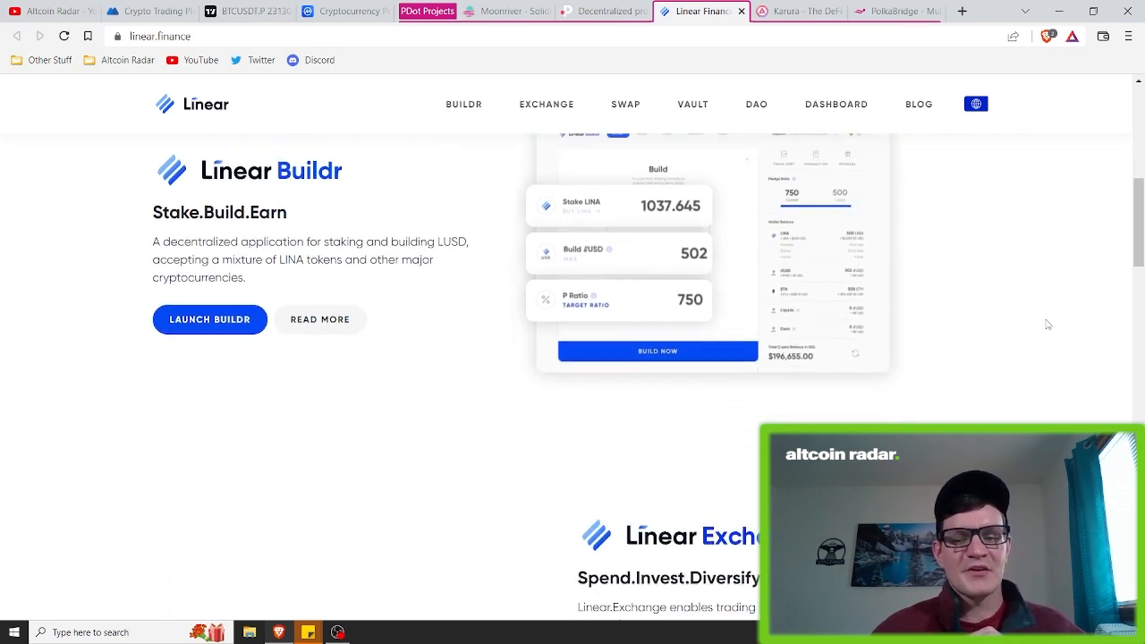
pyautogui.scroll(-3)
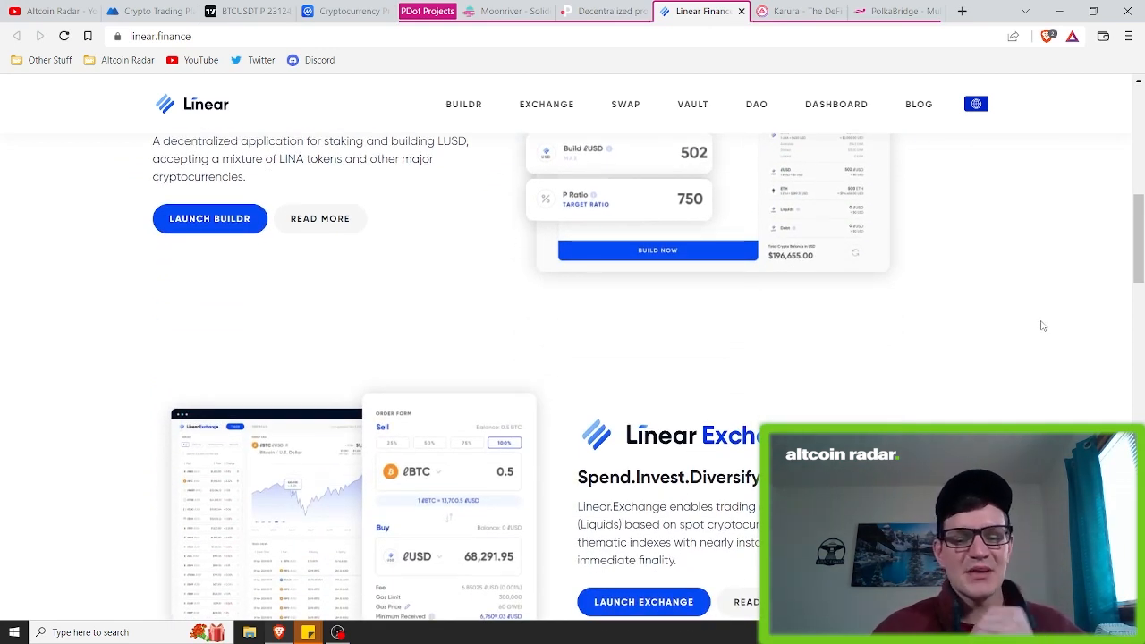
pyautogui.scroll(-3)
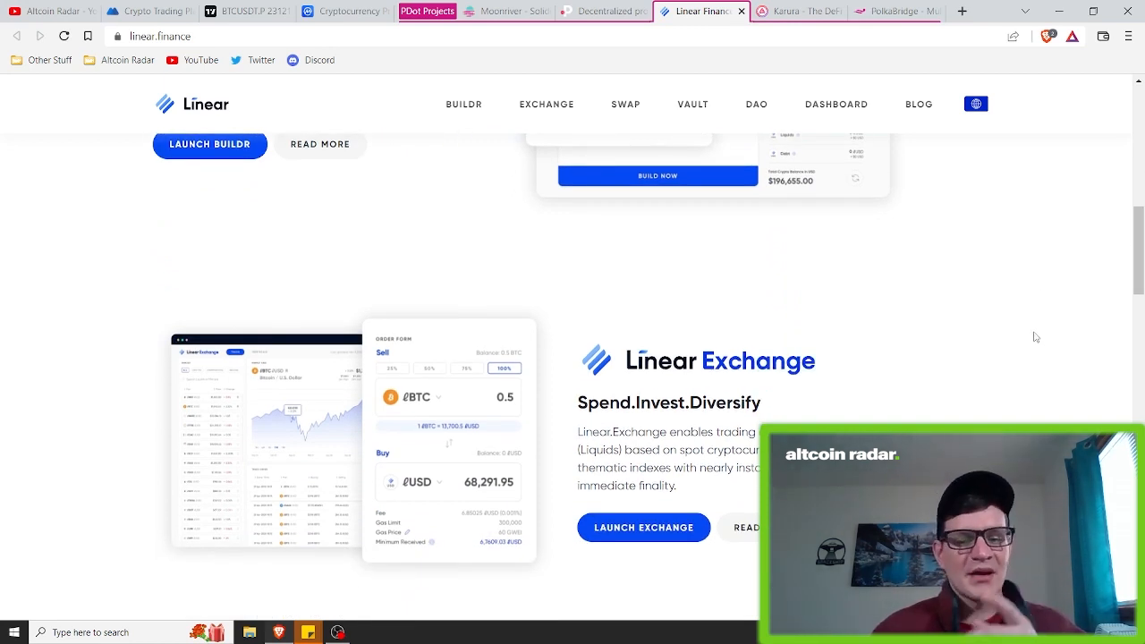
# - Scroll on past the Swap and Vault sections to the Linear Finance partner list
pyautogui.scroll(-3)
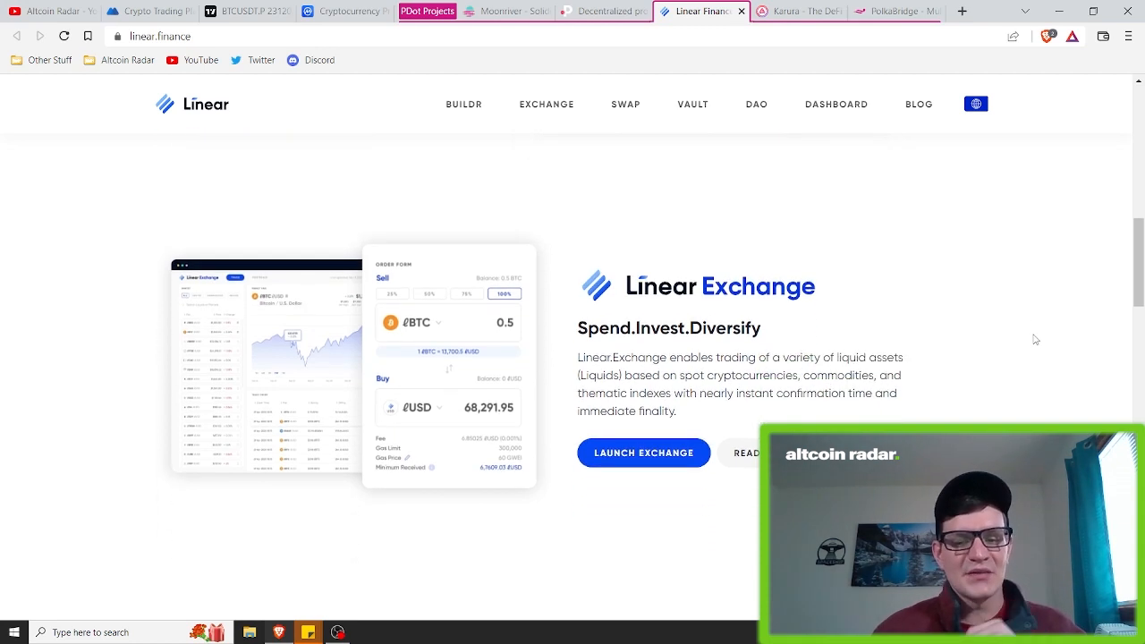
pyautogui.scroll(-3)
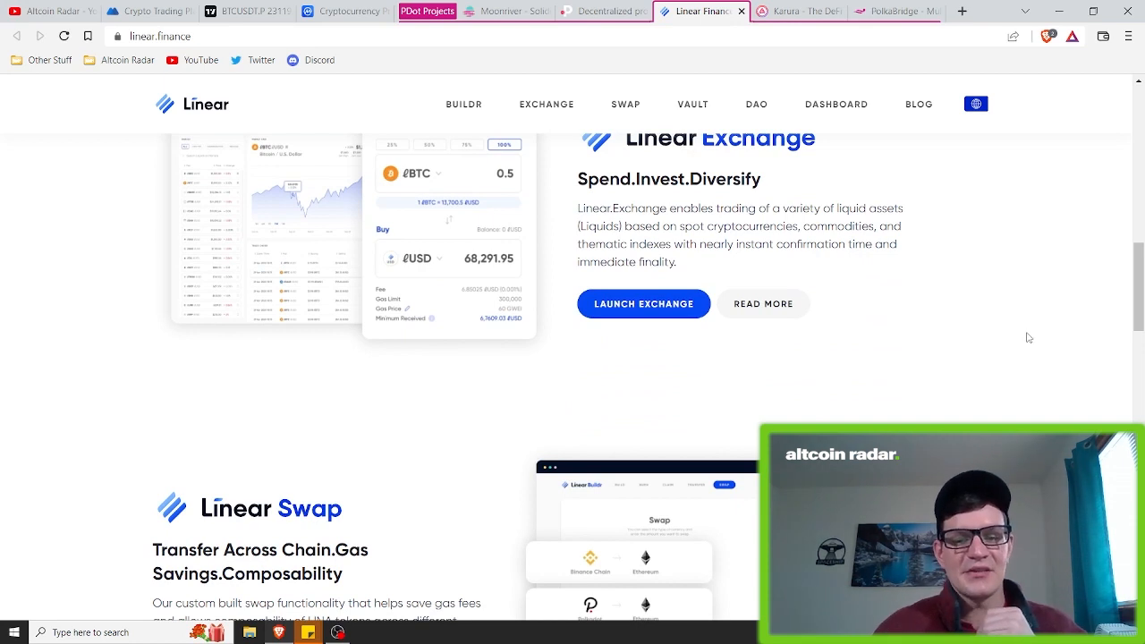
pyautogui.scroll(-3)
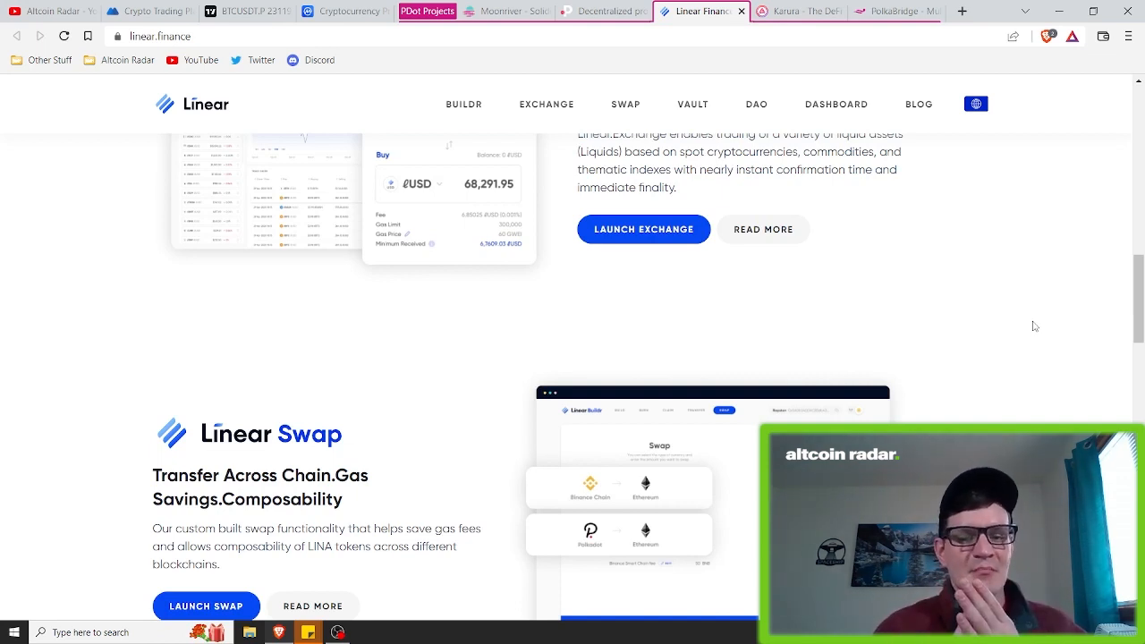
pyautogui.scroll(-3)
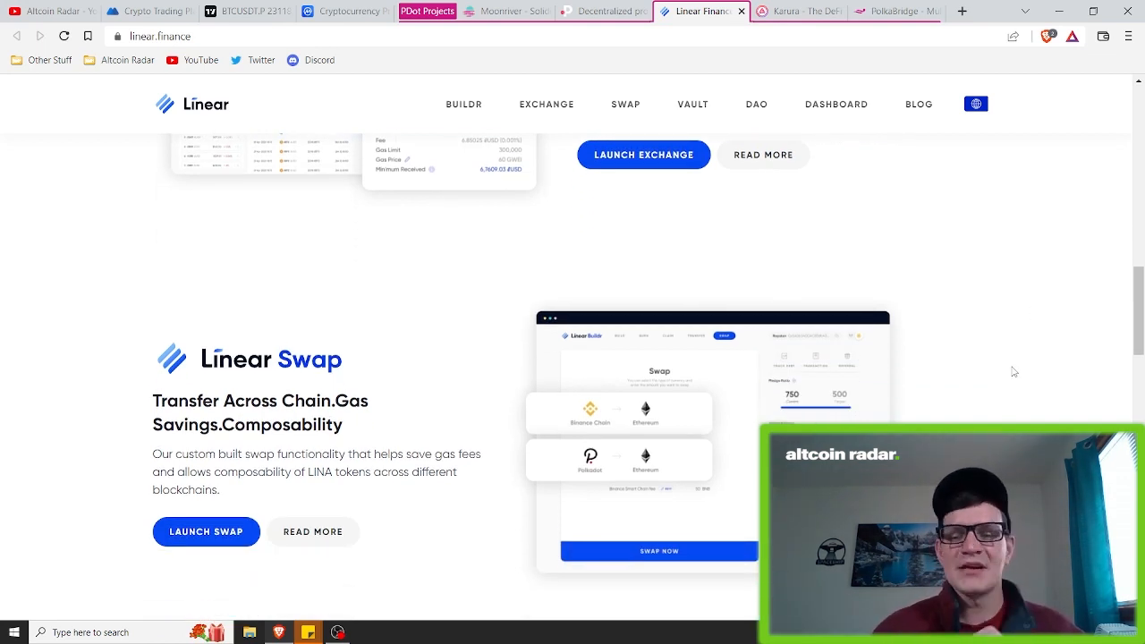
pyautogui.scroll(-3)
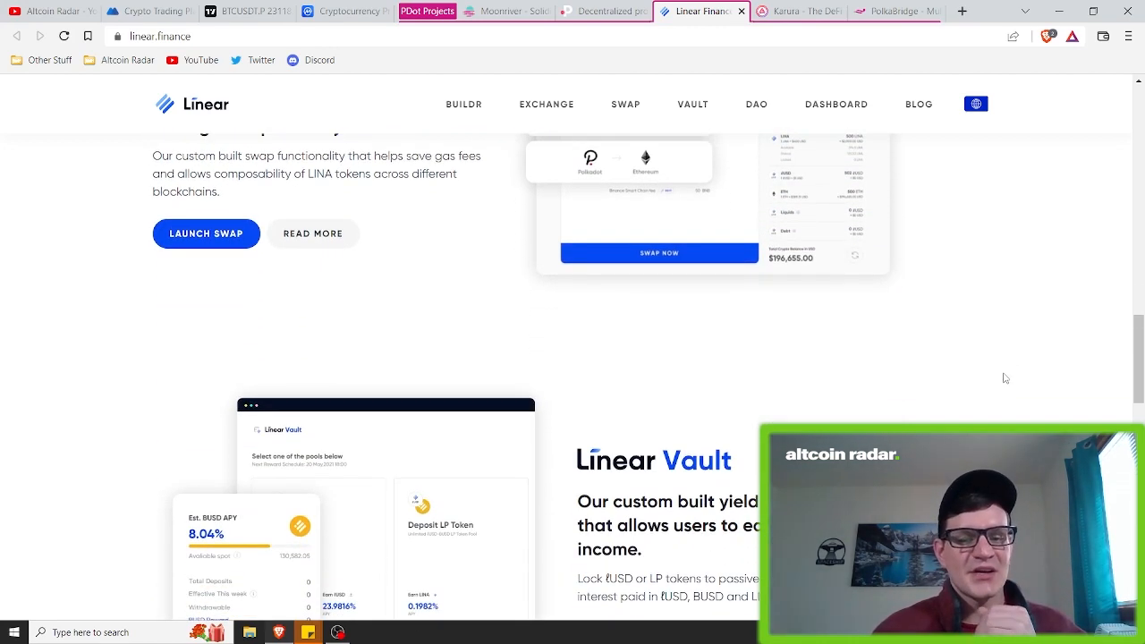
pyautogui.scroll(-3)
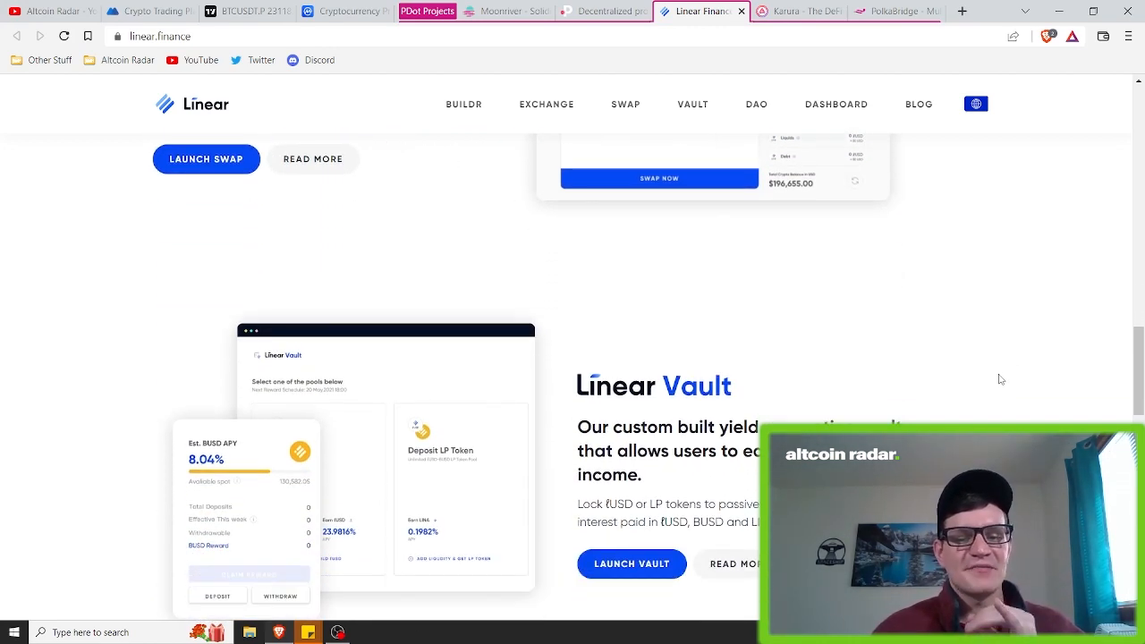
pyautogui.scroll(-3)
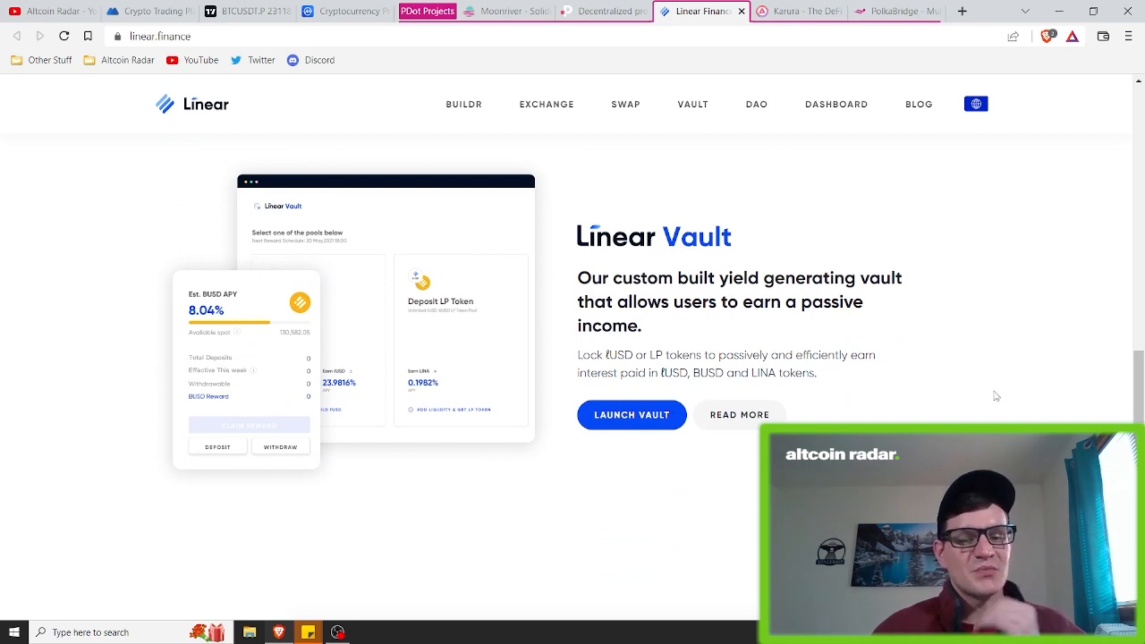
pyautogui.scroll(-3)
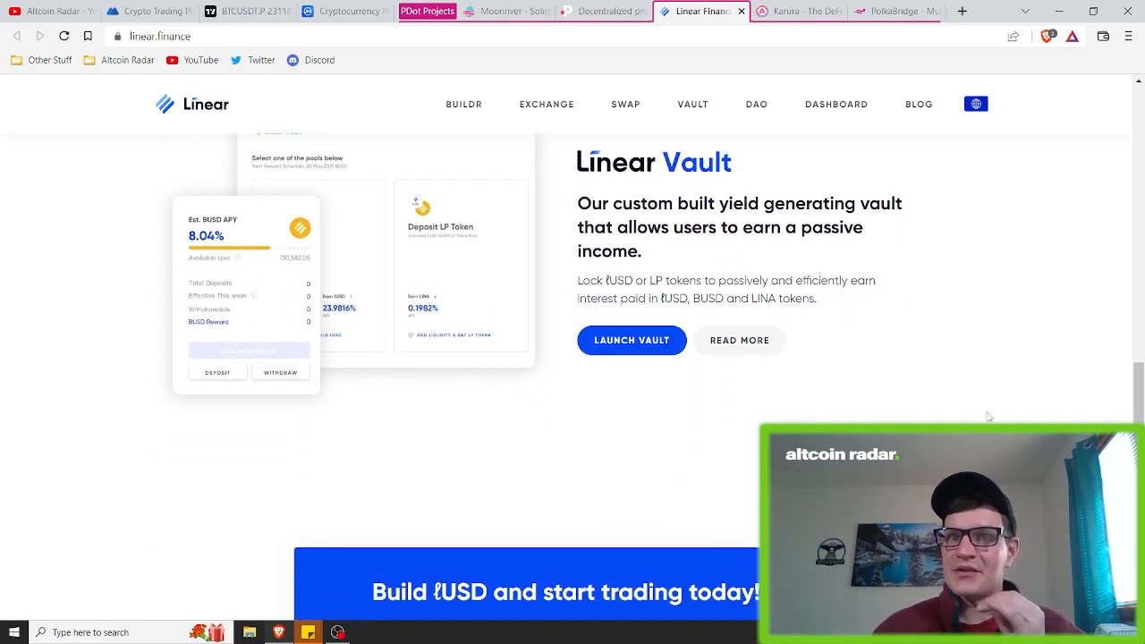
pyautogui.moveTo(993, 411)
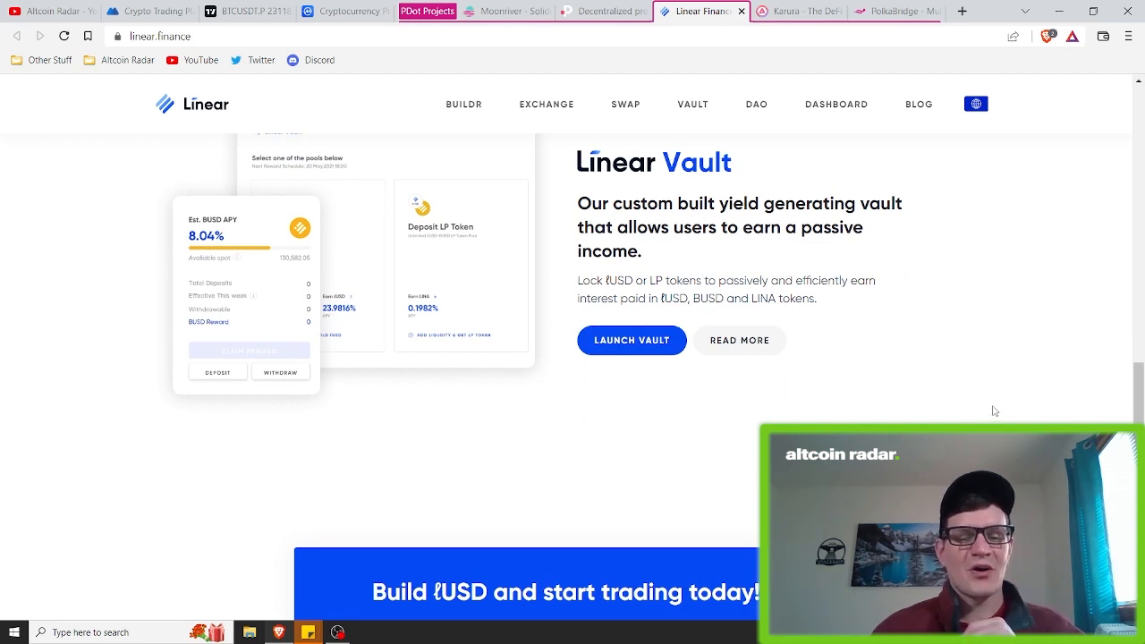
pyautogui.scroll(-3)
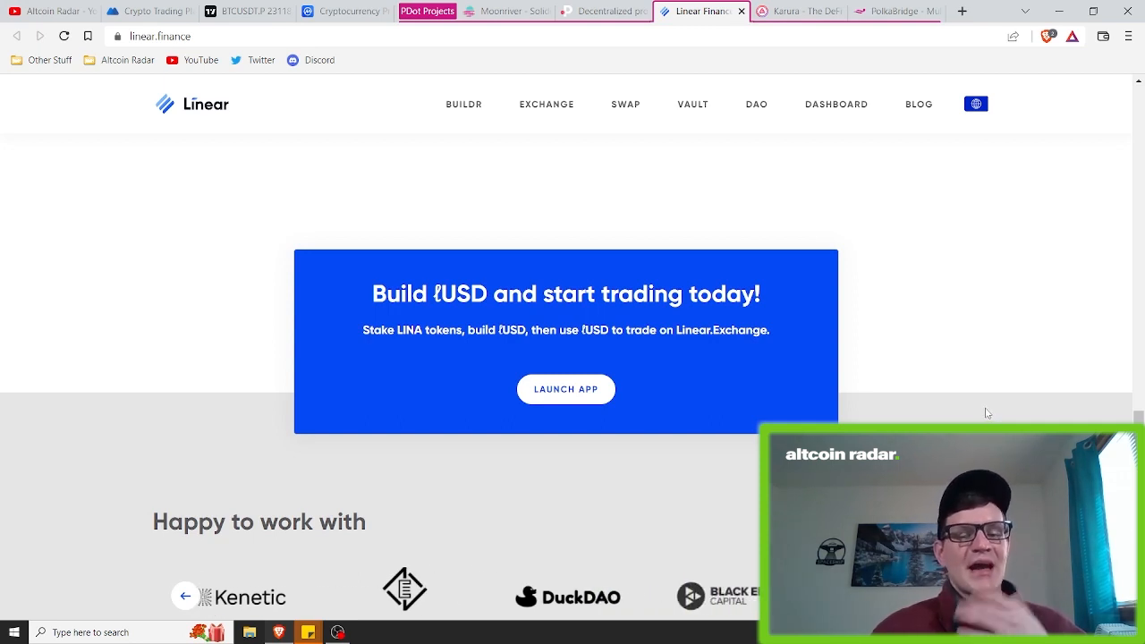
pyautogui.scroll(-3)
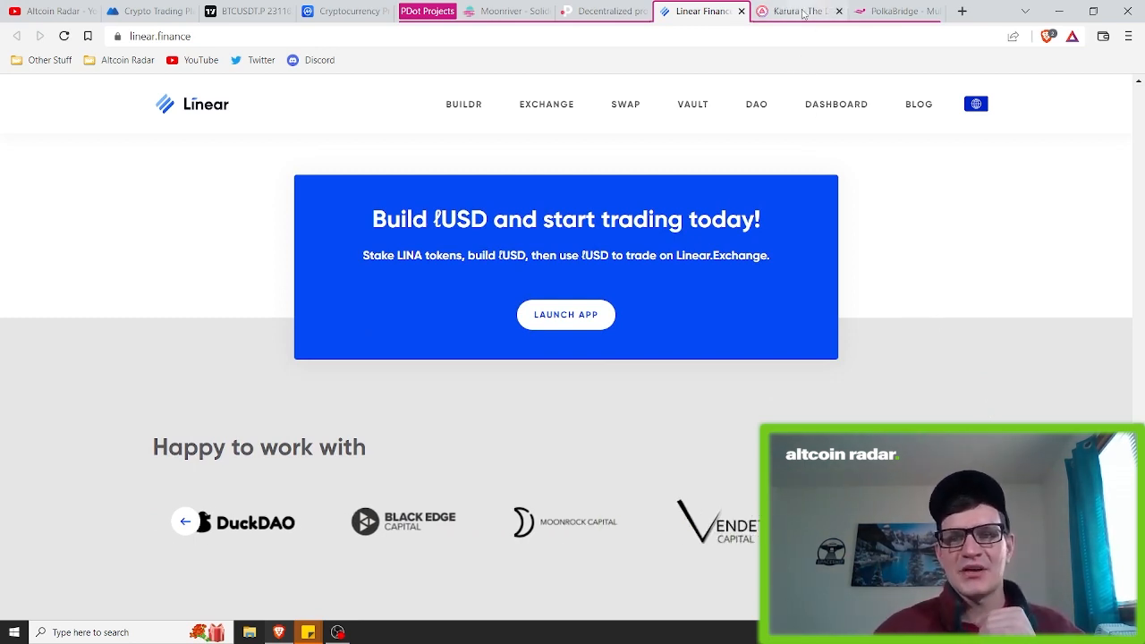
# - Switch to the Karura website and scroll down past the Why build on Kusama section
pyautogui.click(795, 11)
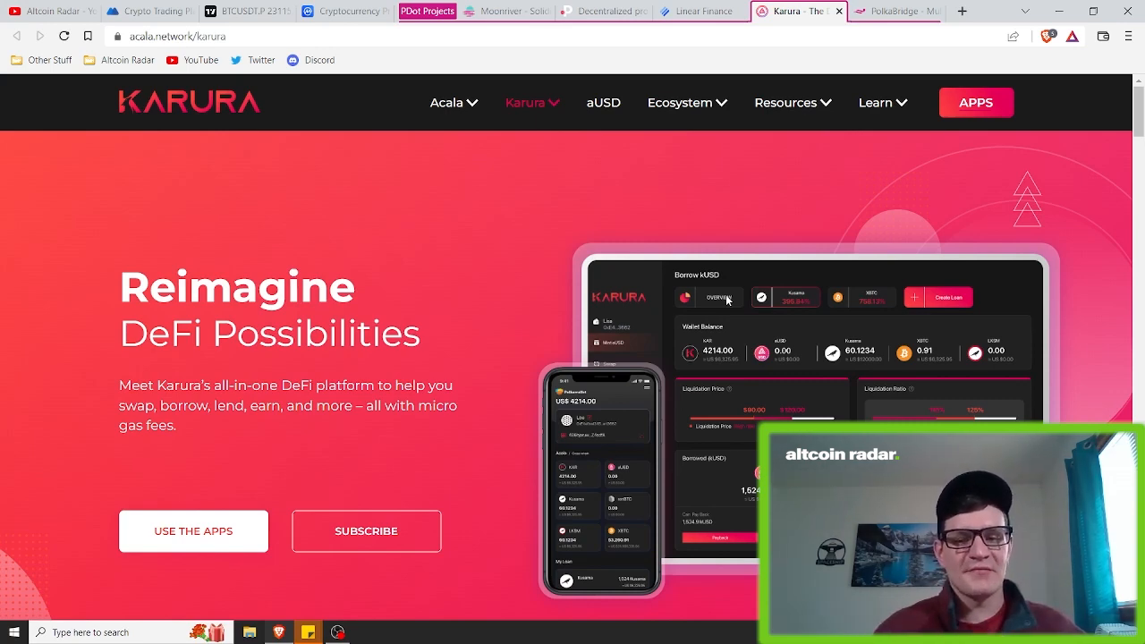
pyautogui.moveTo(683, 325)
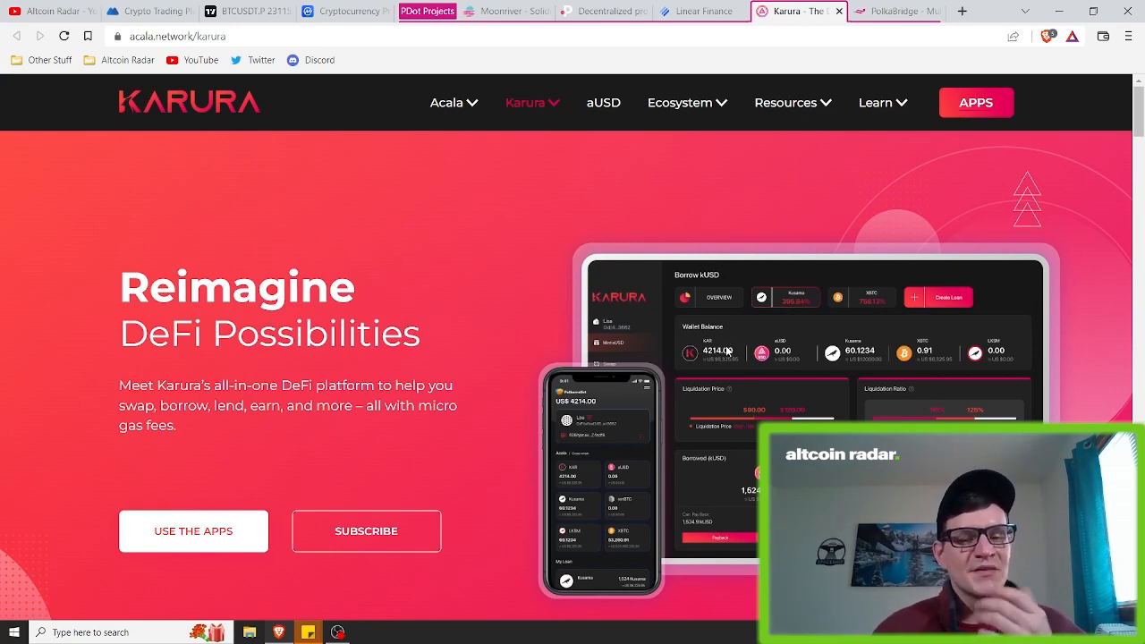
pyautogui.moveTo(785, 361)
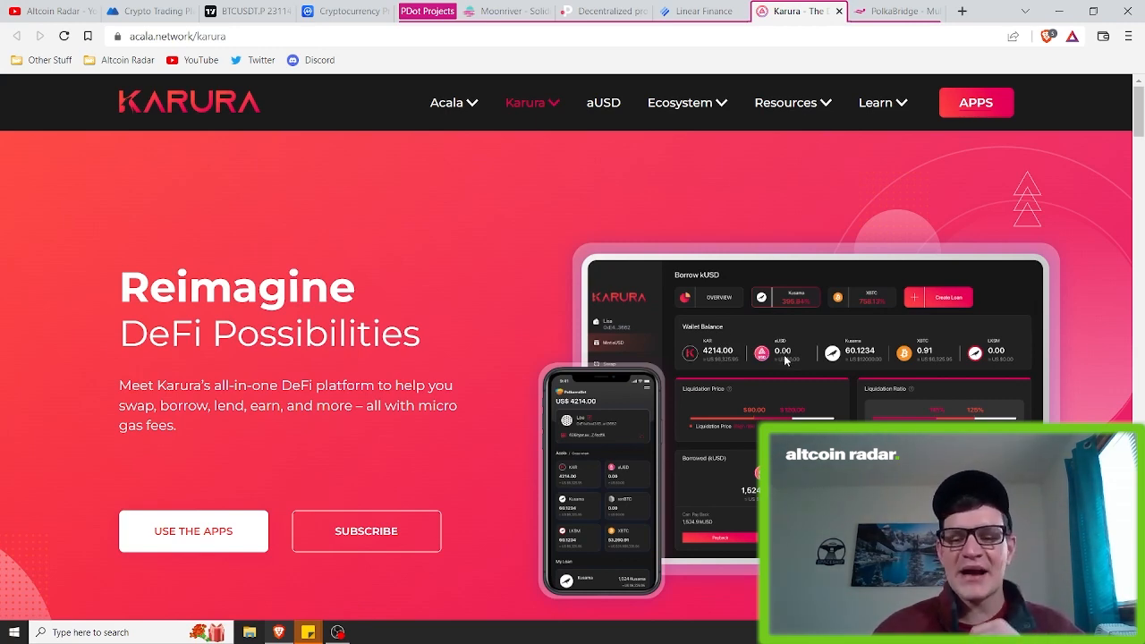
pyautogui.scroll(-3)
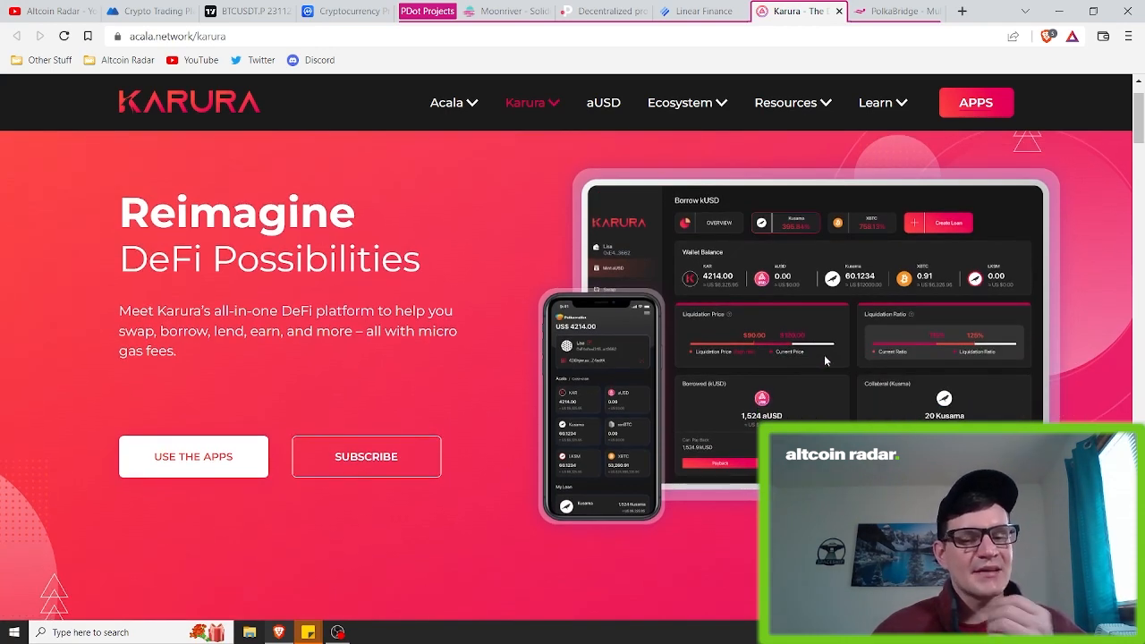
pyautogui.moveTo(894, 382)
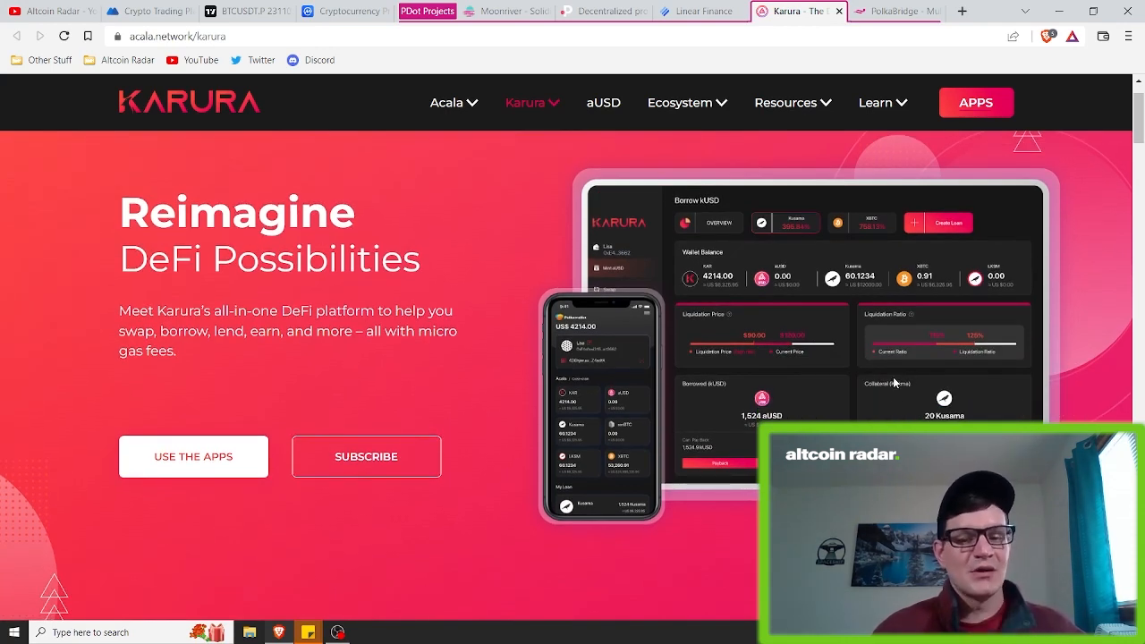
pyautogui.scroll(-3)
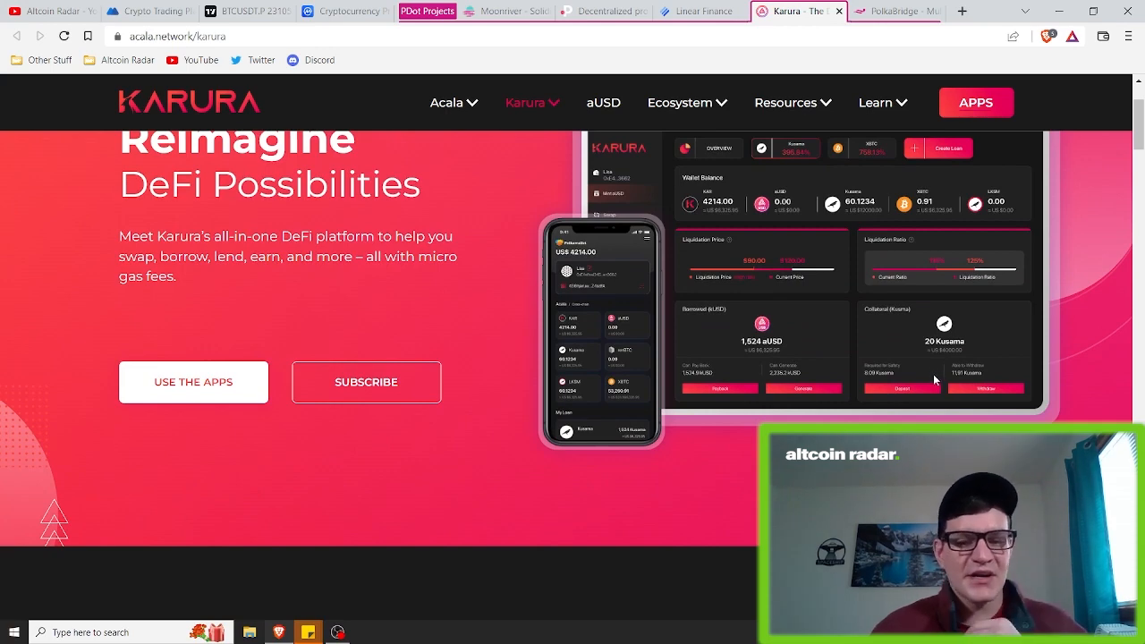
pyautogui.scroll(-3)
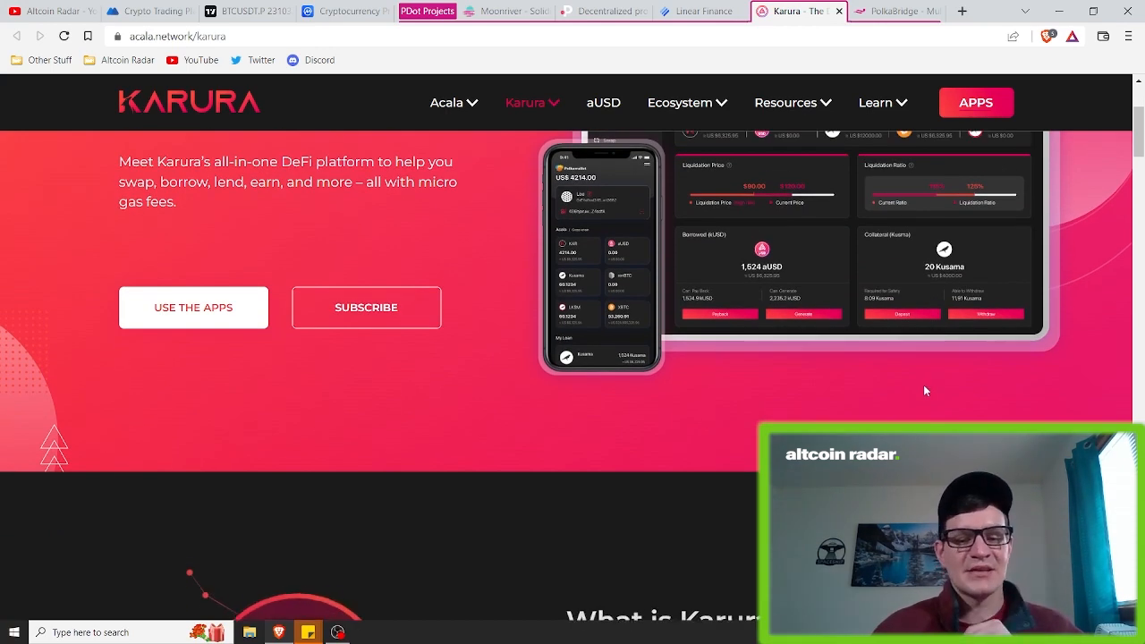
pyautogui.scroll(-3)
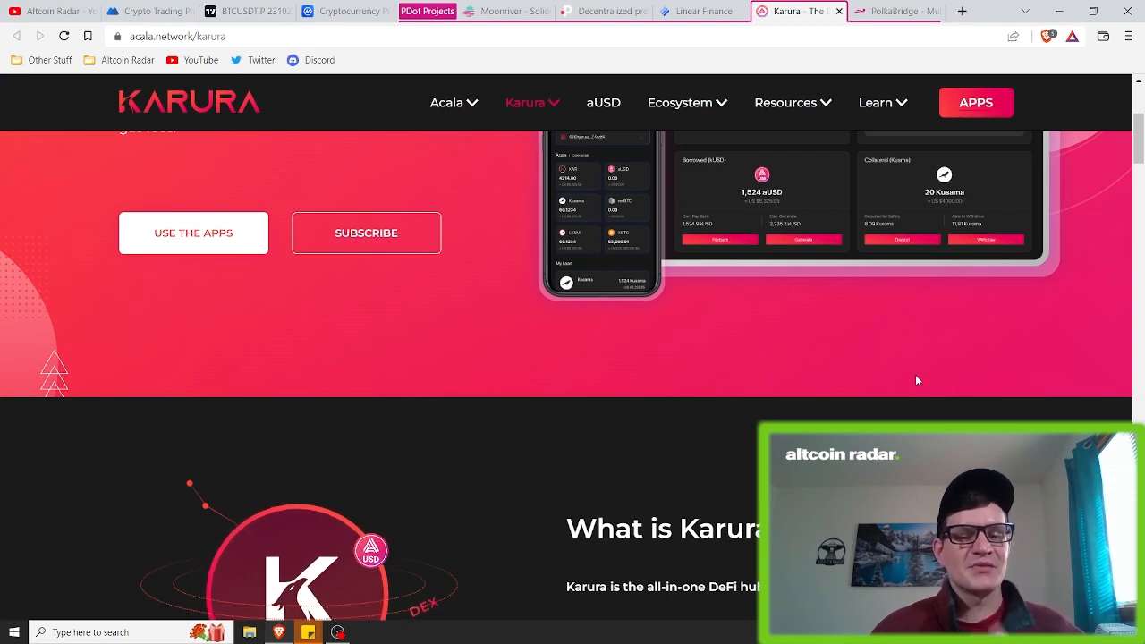
pyautogui.moveTo(914, 404)
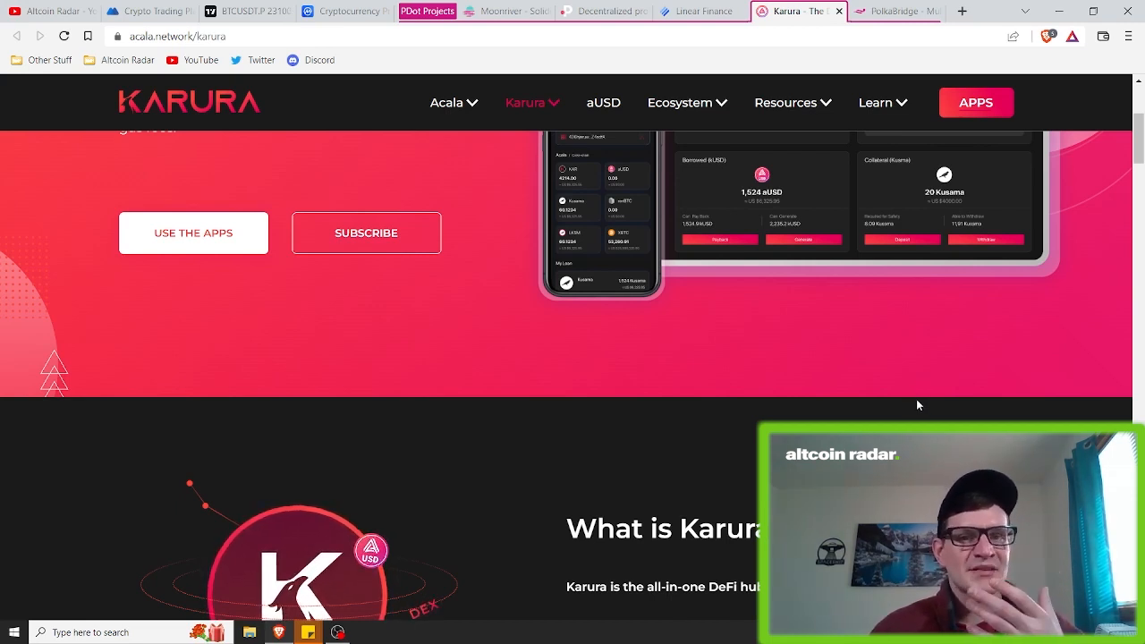
pyautogui.scroll(-3)
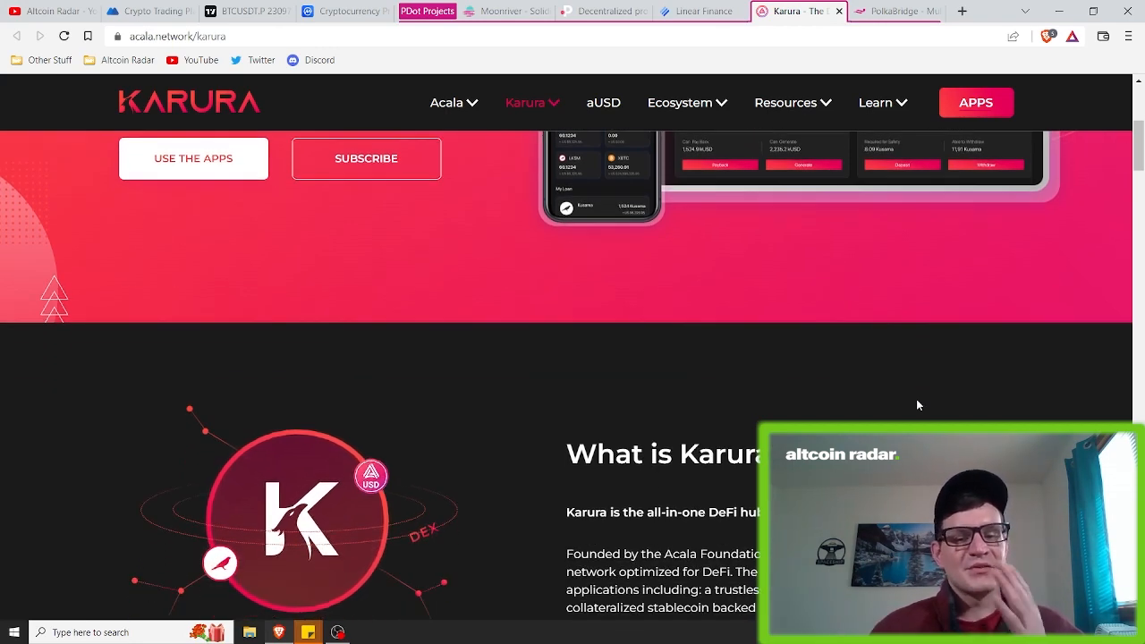
pyautogui.scroll(-3)
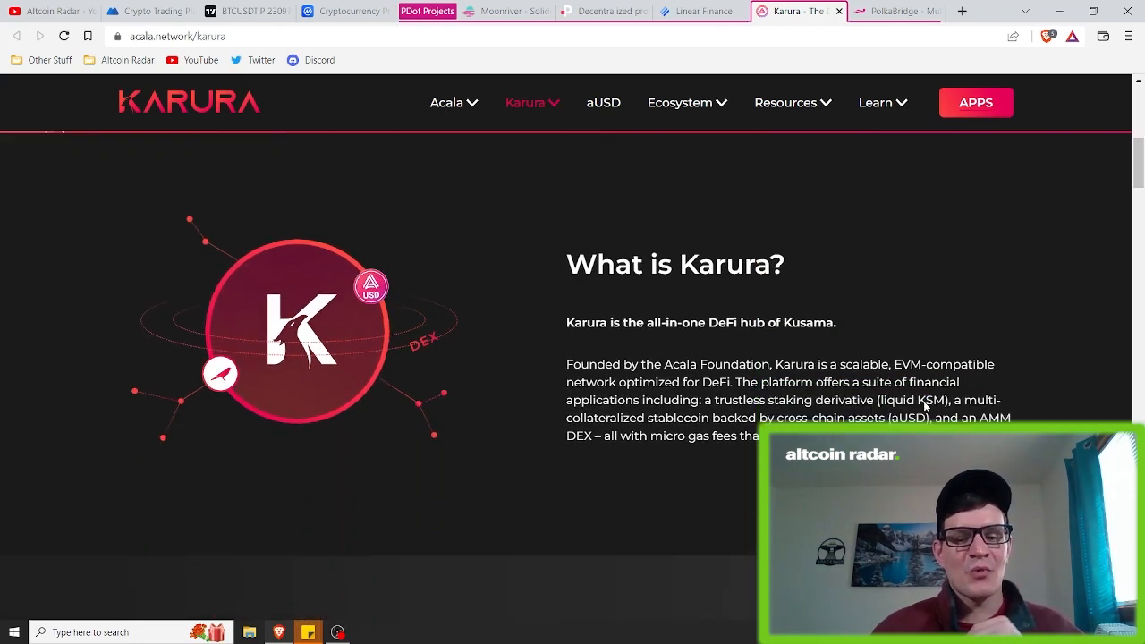
pyautogui.scroll(-3)
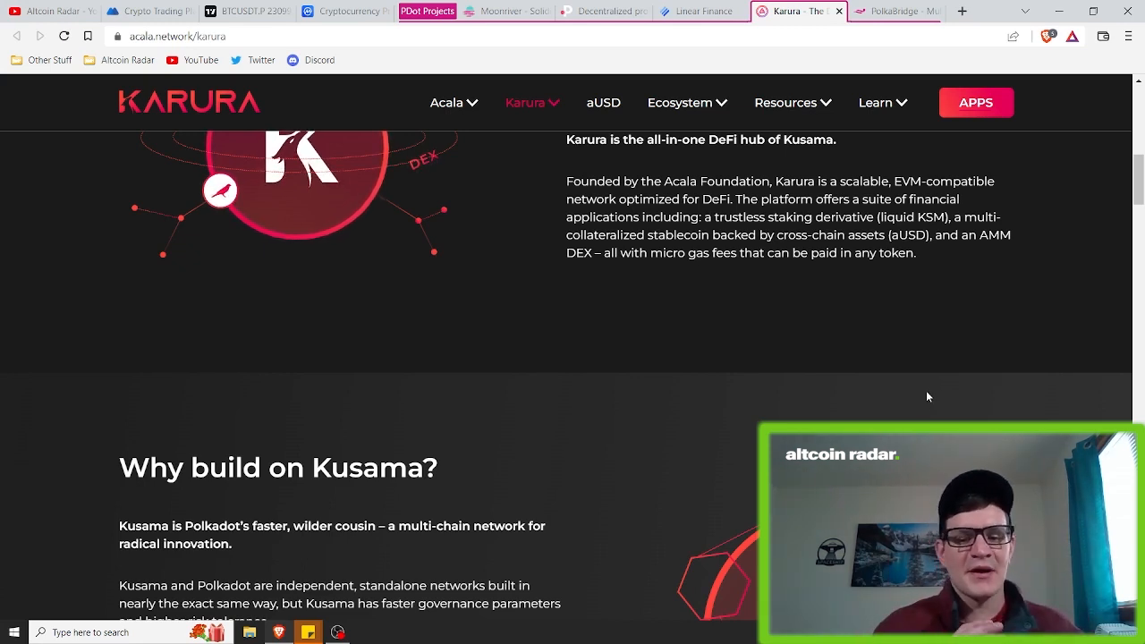
pyautogui.moveTo(921, 394)
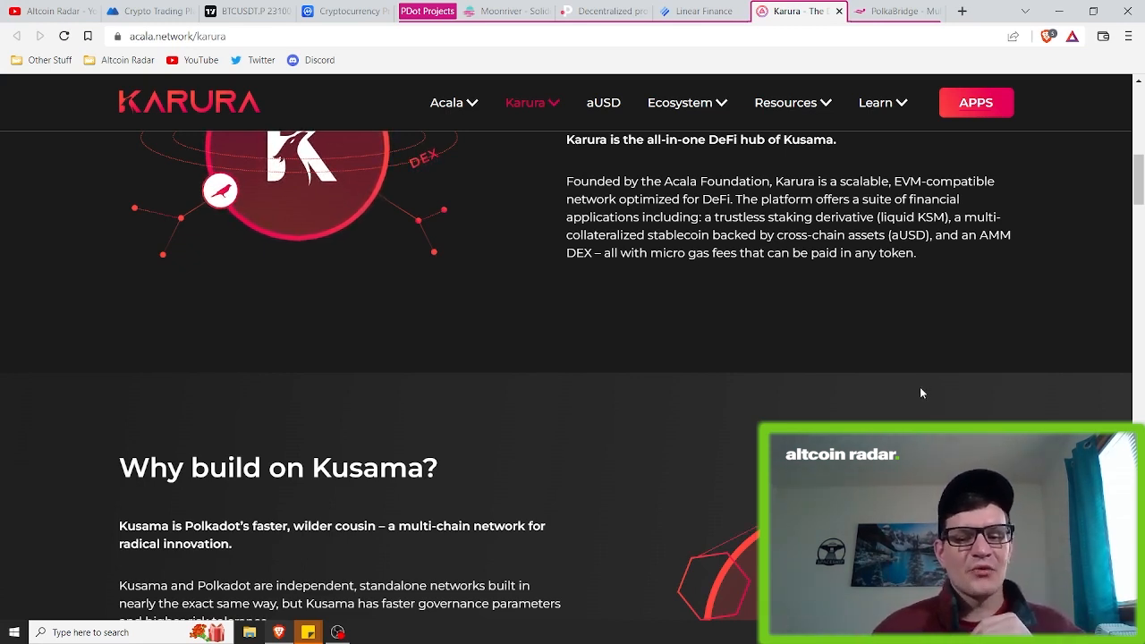
# - Scroll to the Stay liquid while staking section and show the cross-chain Swap feature description
pyautogui.scroll(-3)
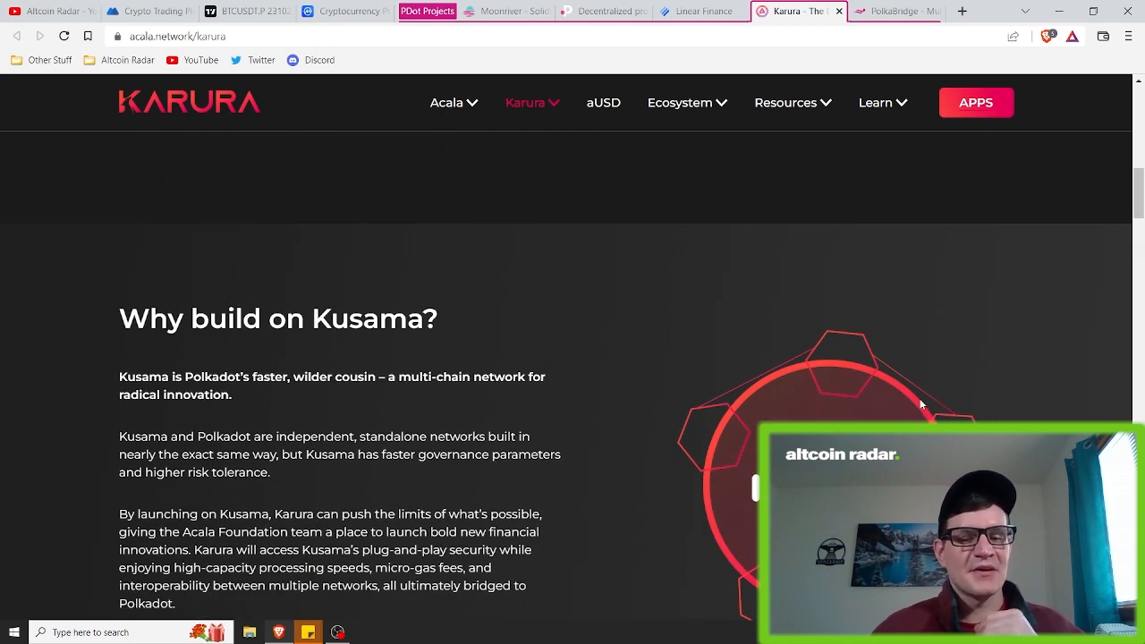
pyautogui.scroll(-3)
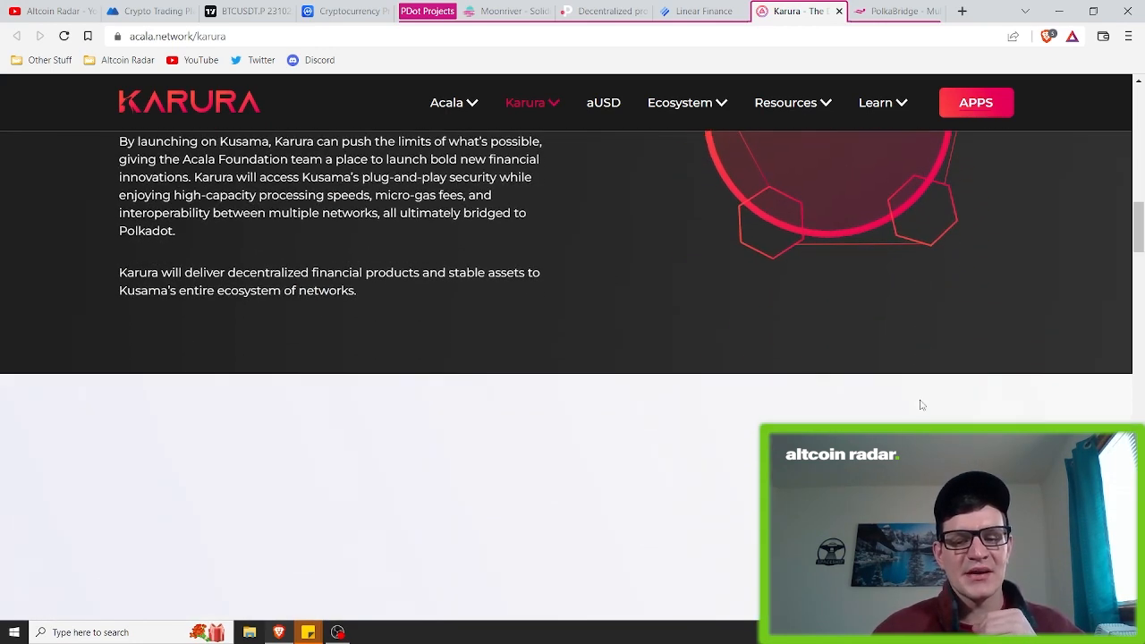
pyautogui.scroll(-3)
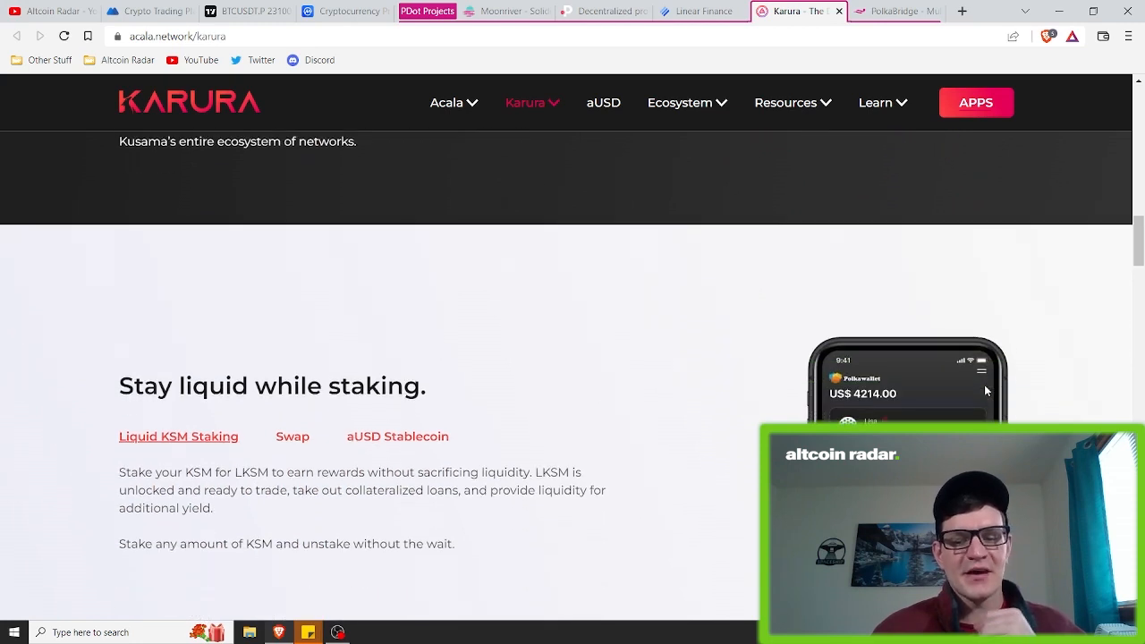
pyautogui.moveTo(990, 386)
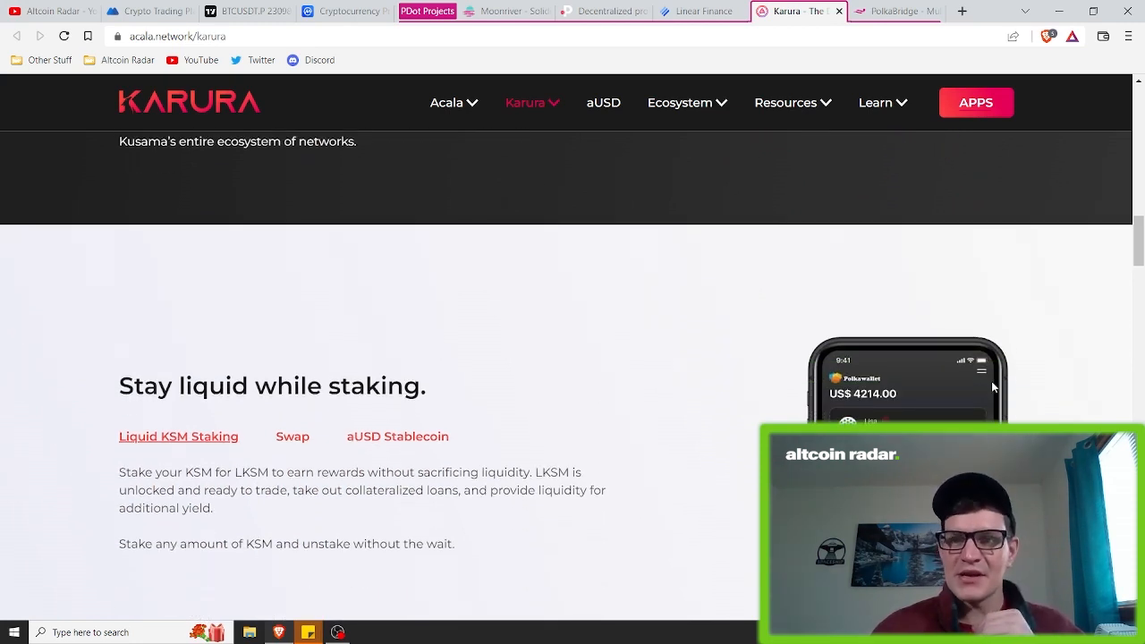
pyautogui.scroll(-3)
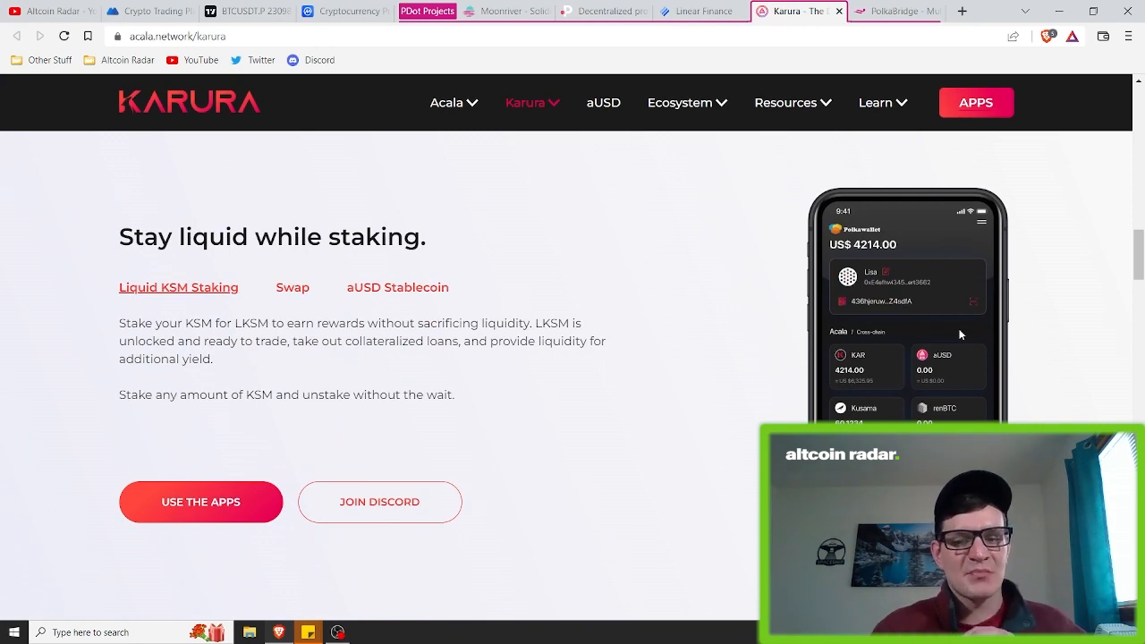
pyautogui.click(293, 286)
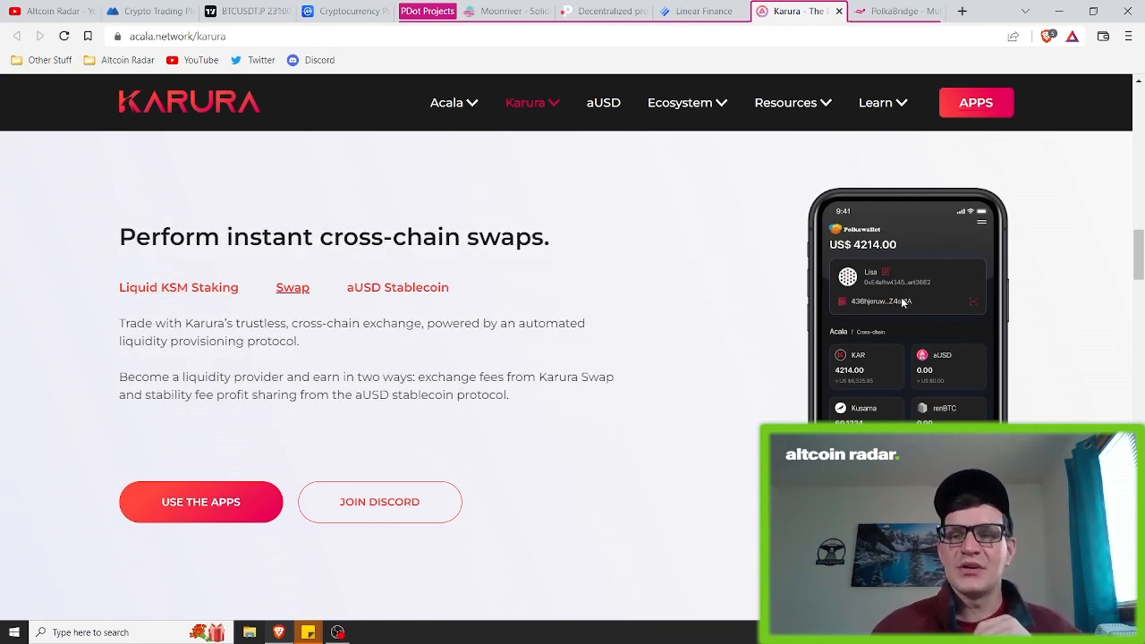
# - Switch to PolkaBridge and scroll to its value locked, volume and supported pairs stats and explainer video
pyautogui.click(894, 11)
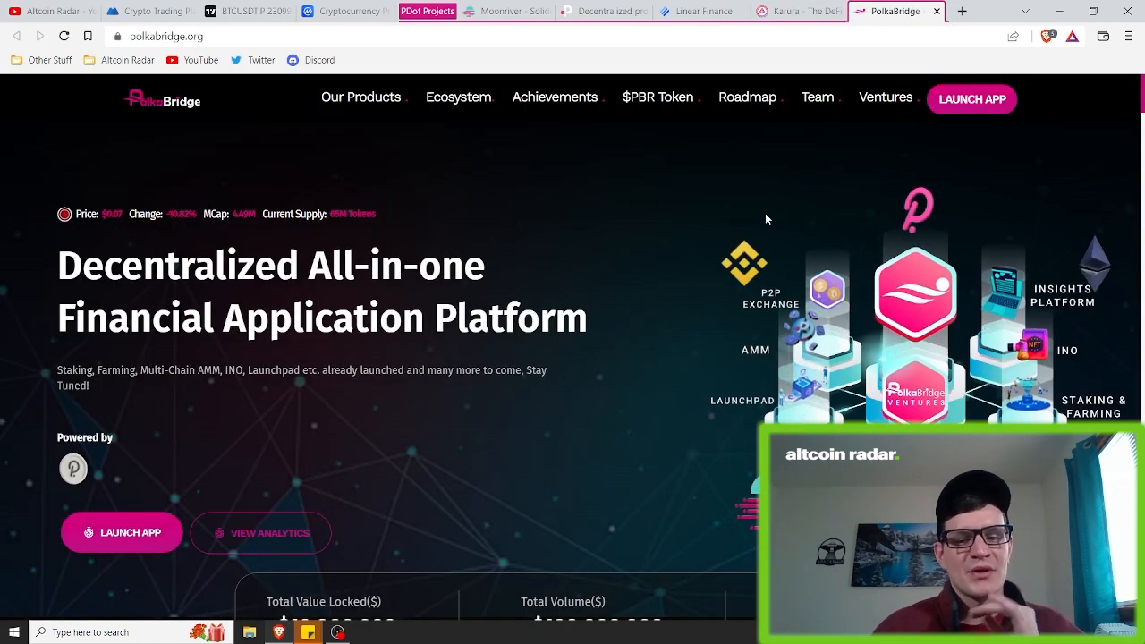
pyautogui.moveTo(790, 223)
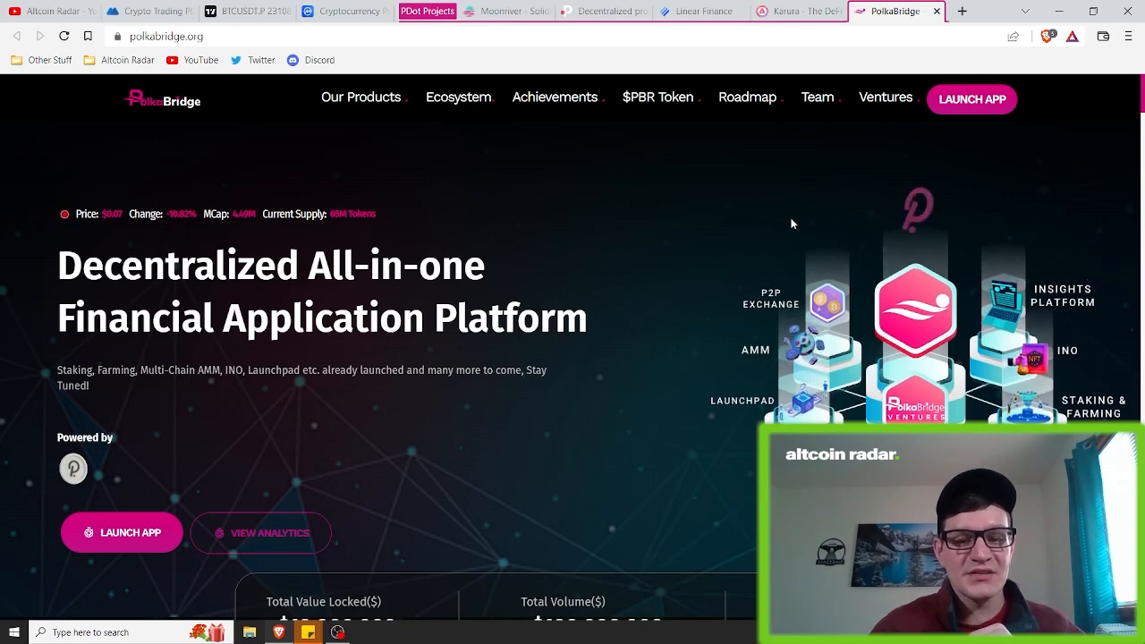
pyautogui.scroll(-3)
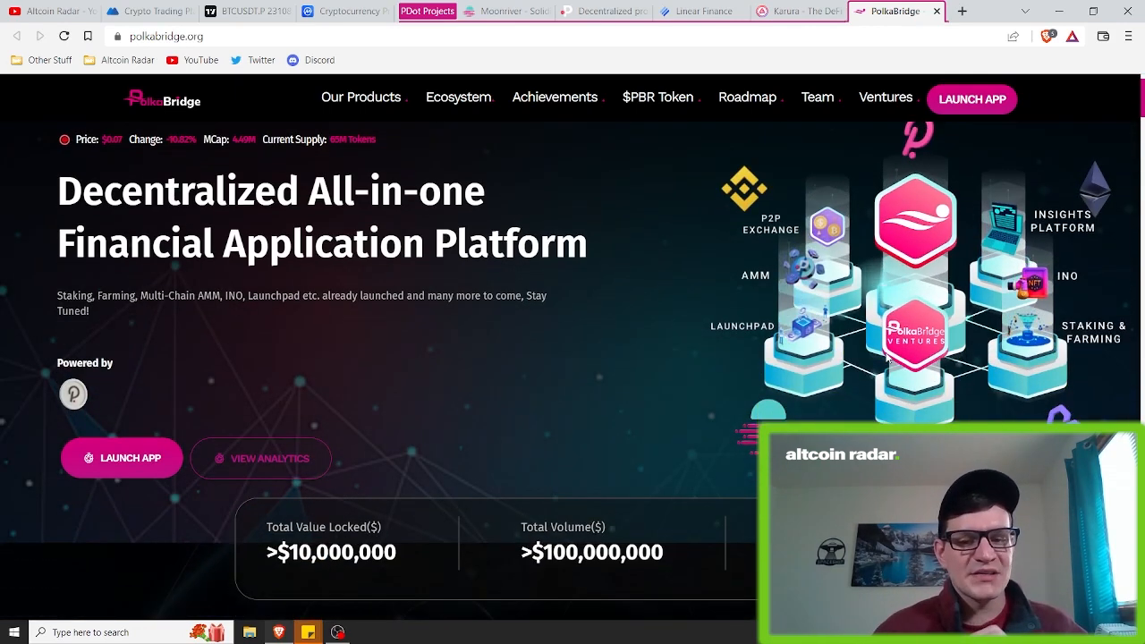
pyautogui.scroll(-3)
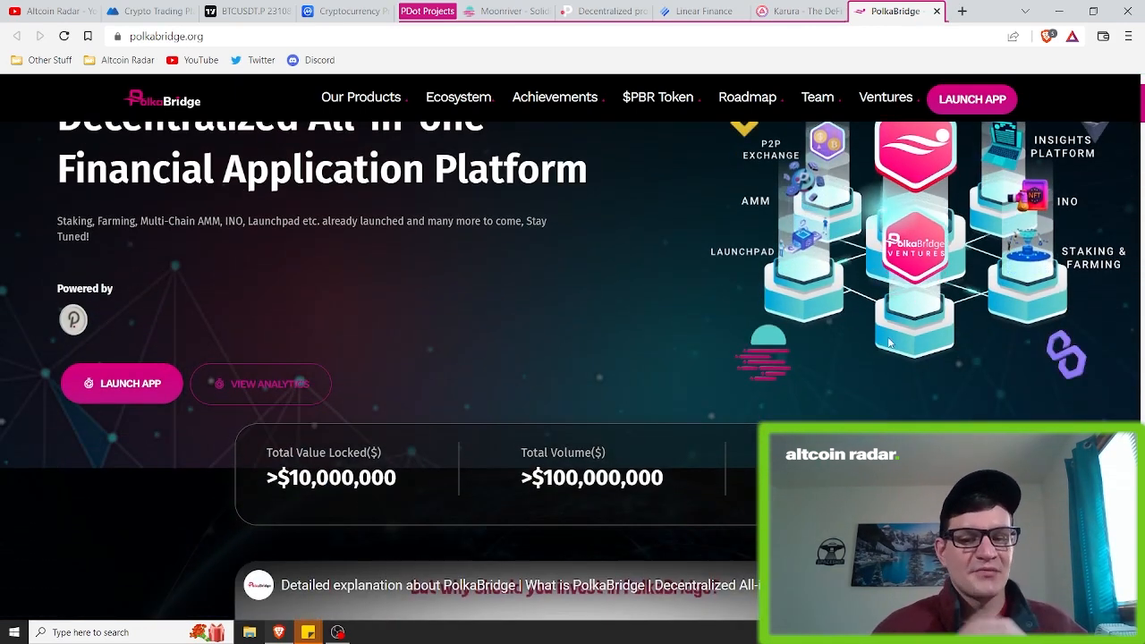
pyautogui.scroll(-3)
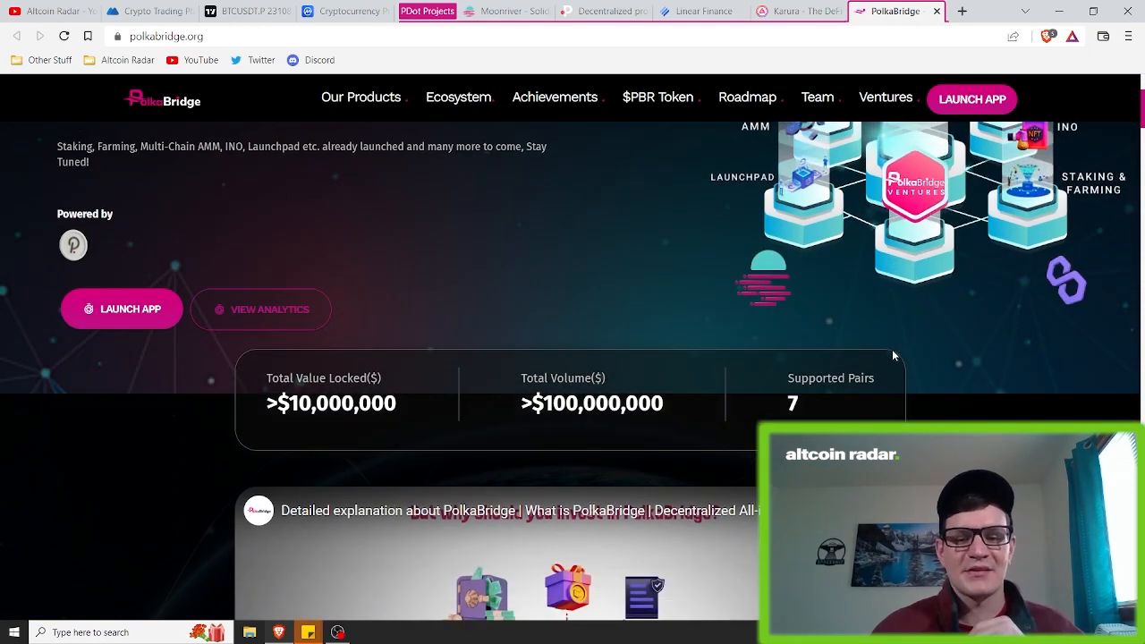
pyautogui.scroll(-3)
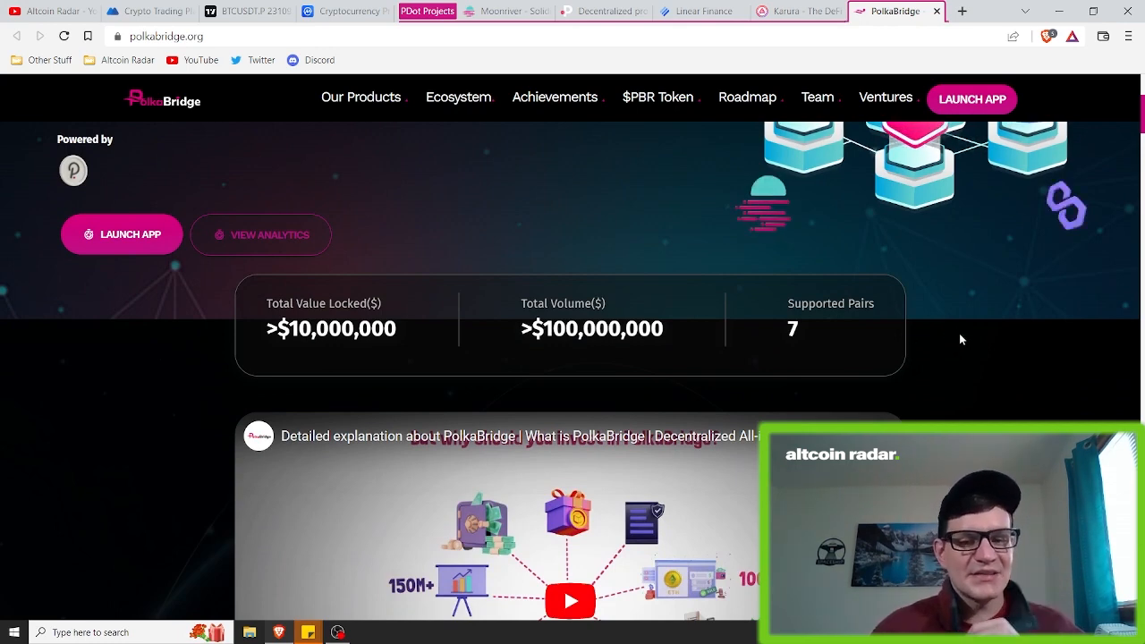
pyautogui.scroll(-3)
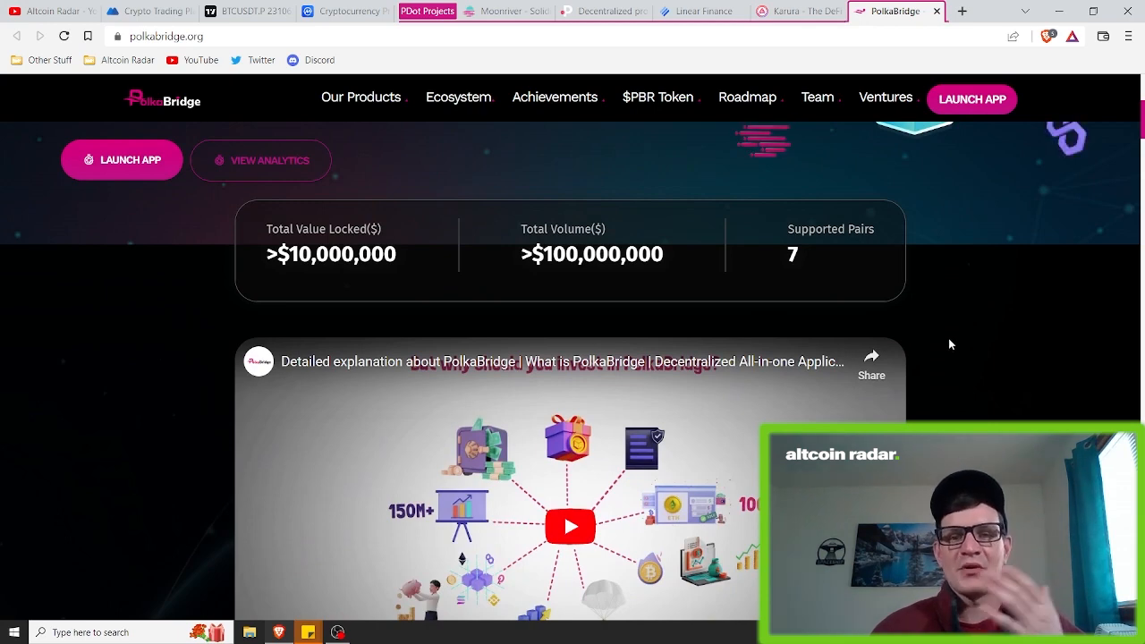
pyautogui.moveTo(984, 348)
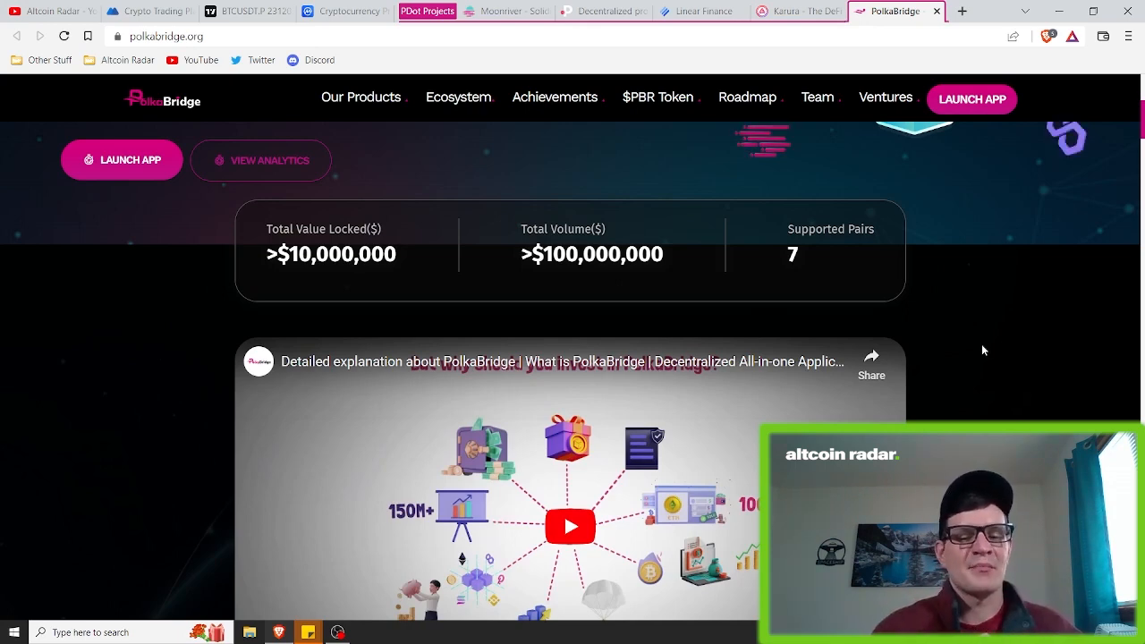
pyautogui.moveTo(887, 236)
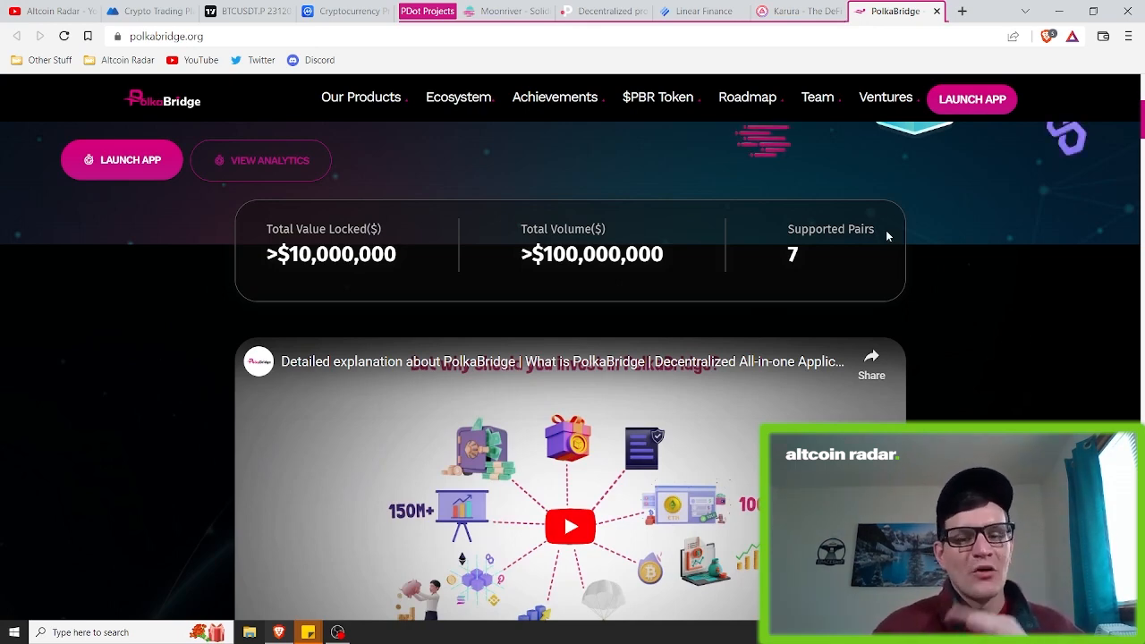
# - Bring up CoinMarketCap's price-by-market-cap table with Bitcoin and Ethereum on top
pyautogui.click(344, 11)
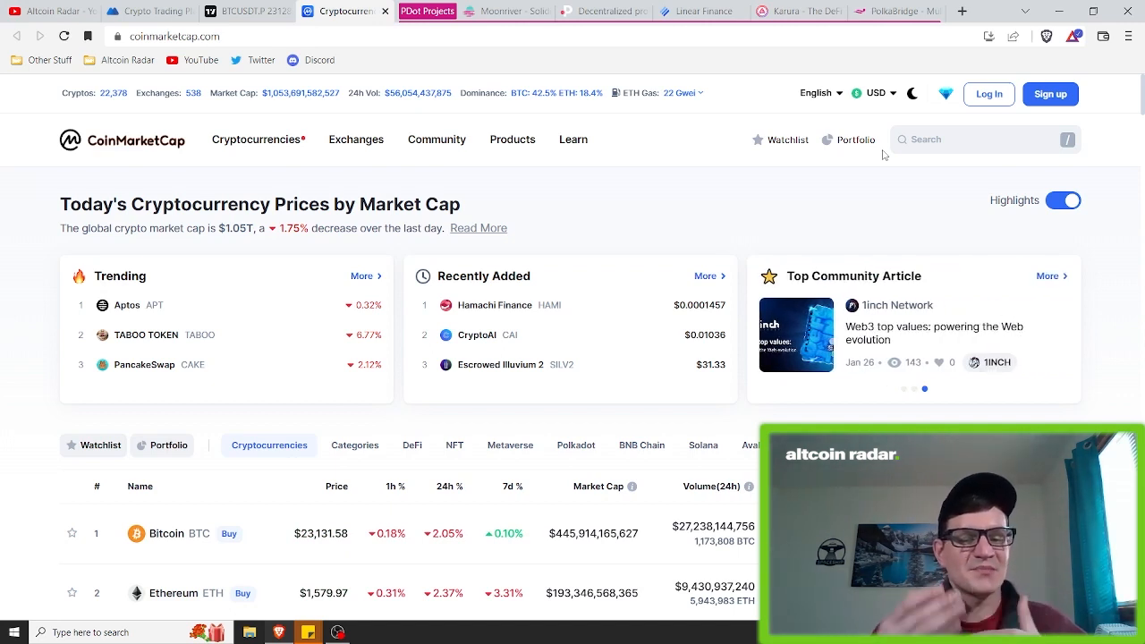
pyautogui.click(923, 388)
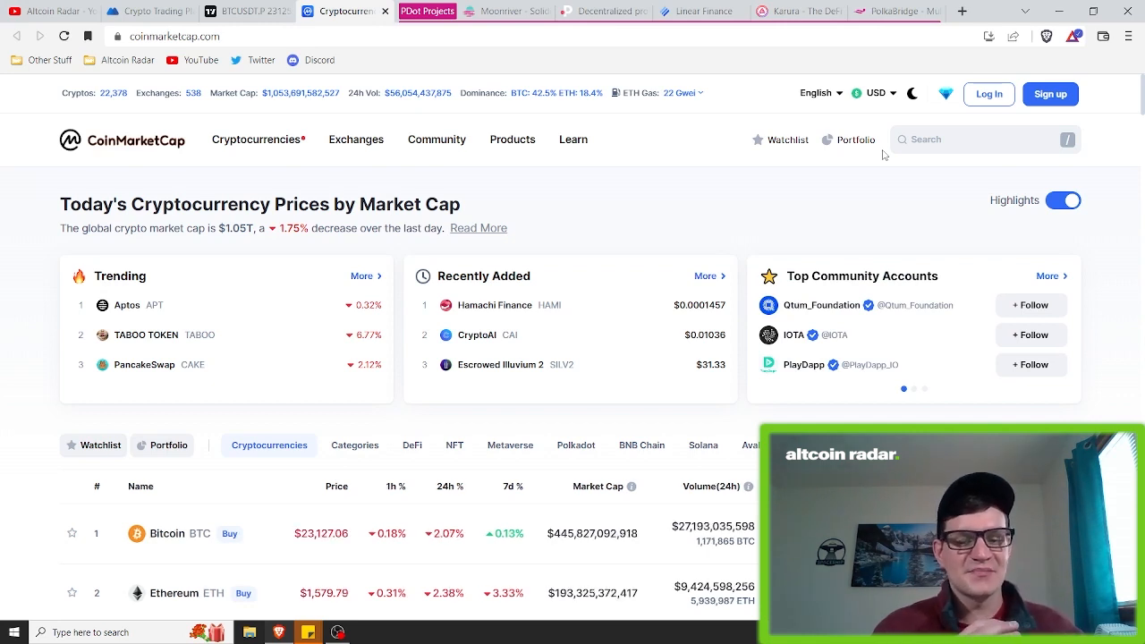
pyautogui.click(912, 388)
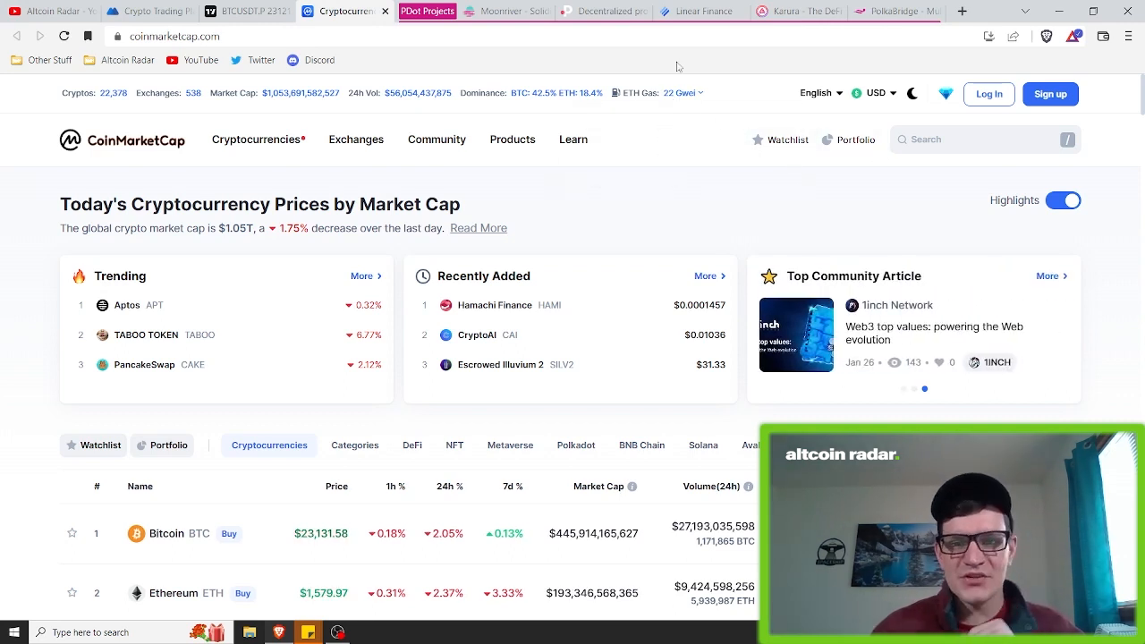
pyautogui.moveTo(605, 11)
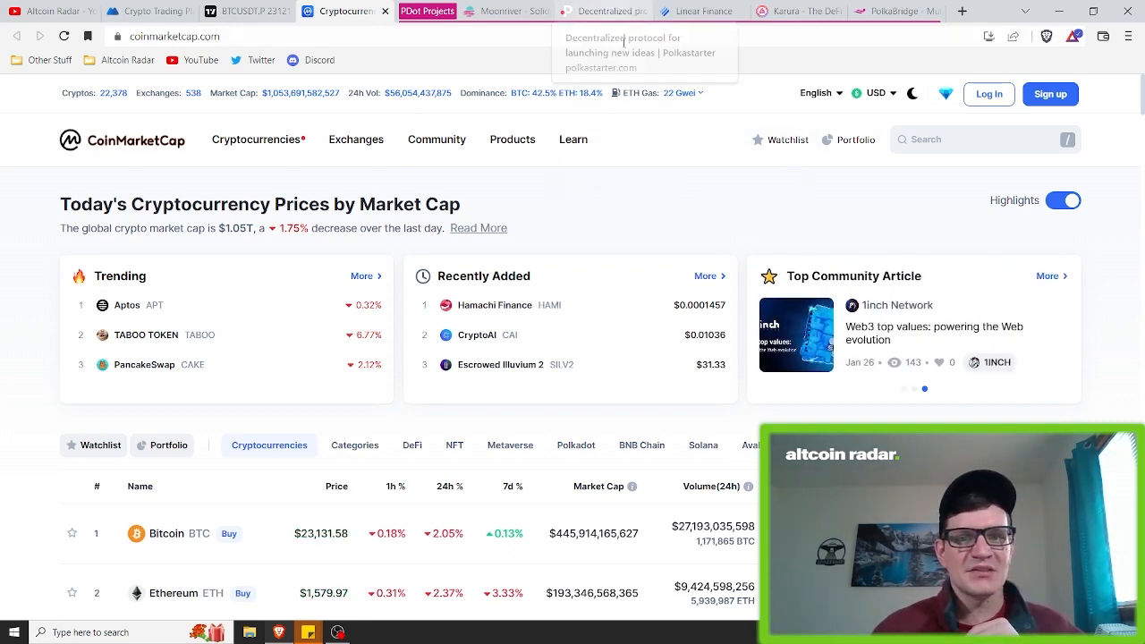